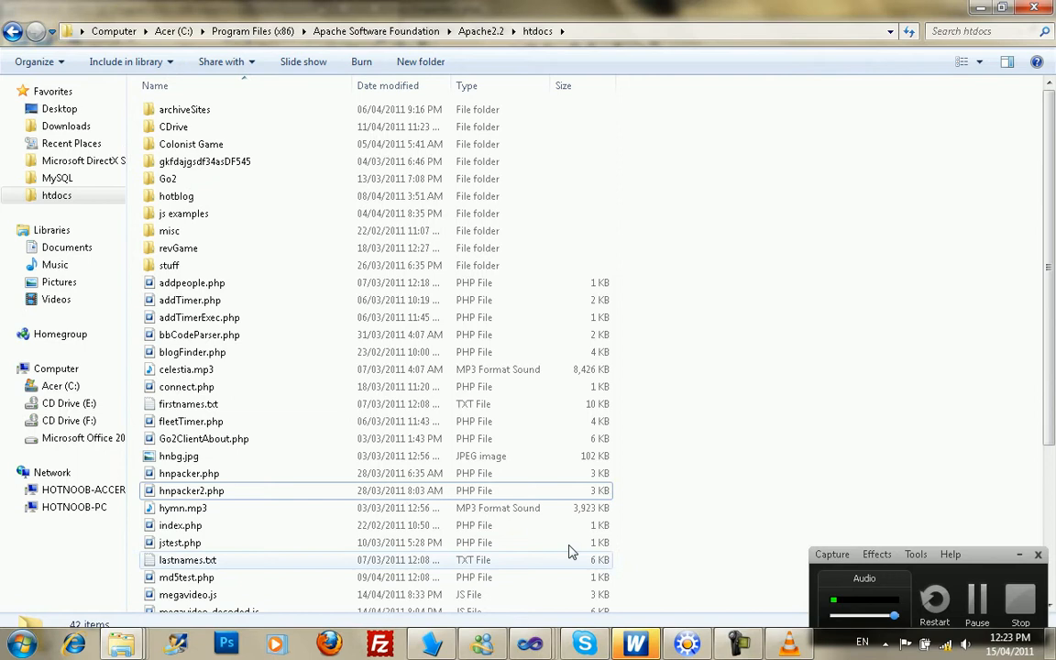
Step: Browse the Apache htdocs folder in Explorer, then launch Google Chrome on a new tab
click(16, 641)
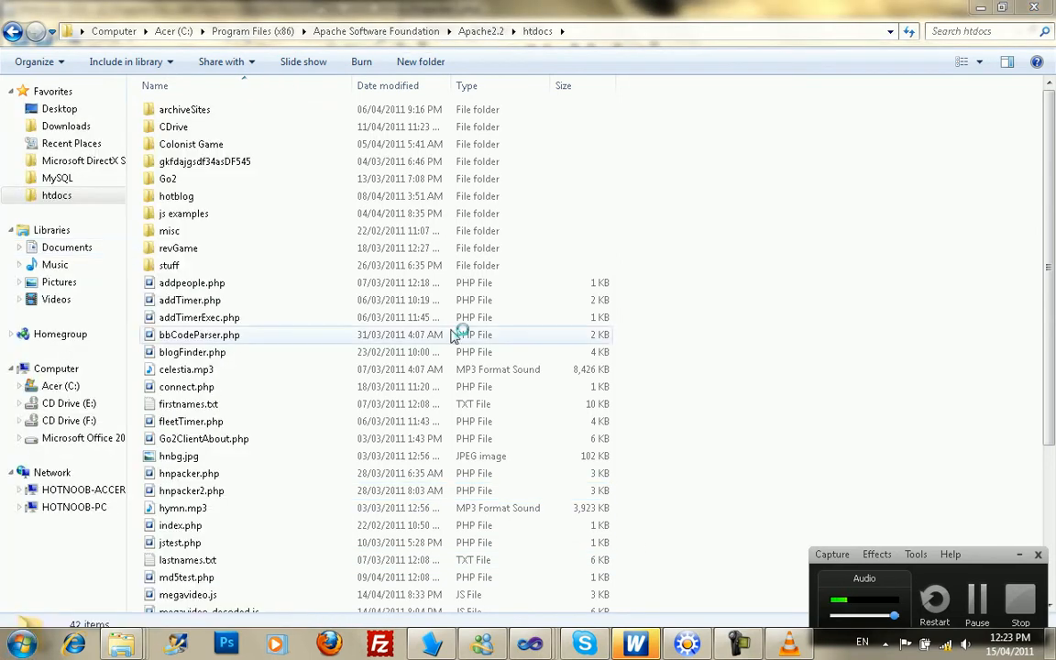
click(822, 641)
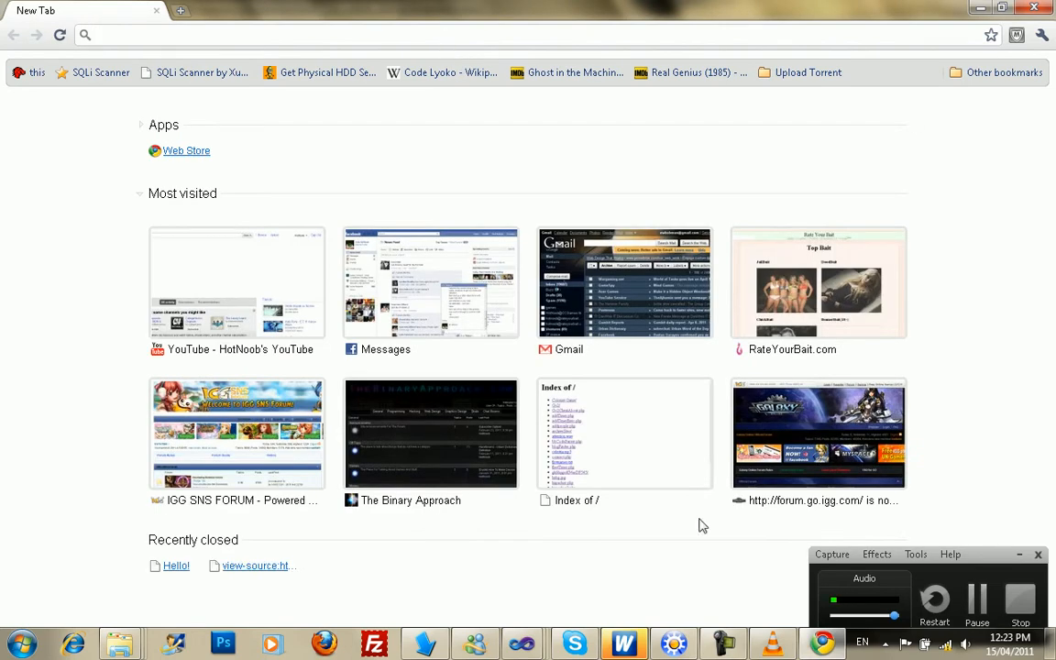
Step: Switch to WebBuilder 2010, which shows the hnpacker2.php packer code
click(623, 432)
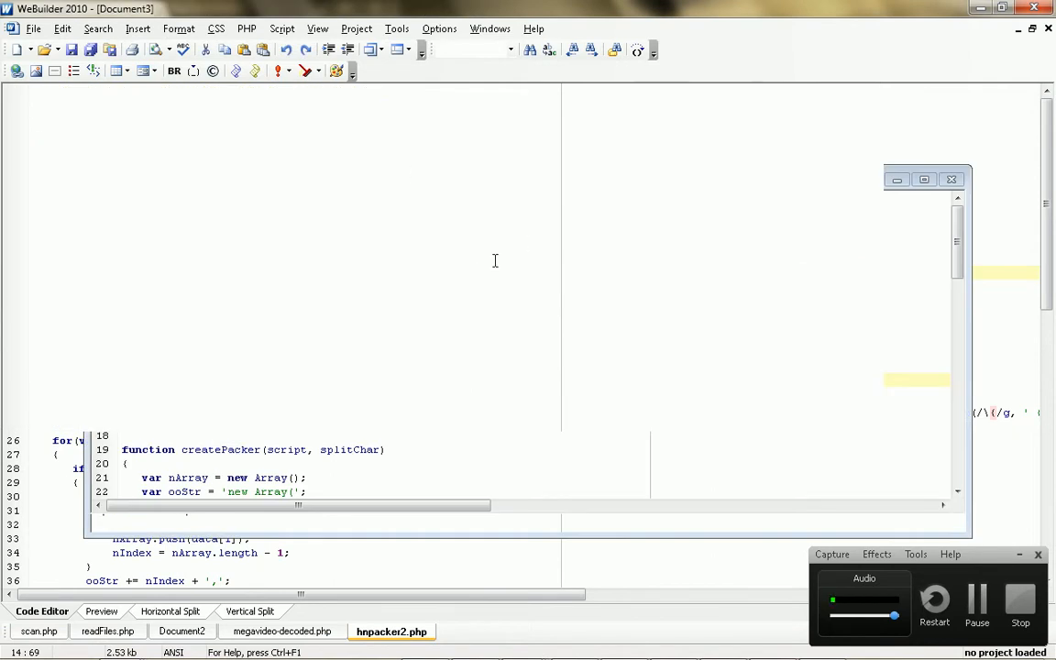
Step: Start a blank HTML page and type <script>alert('This is my protected script');</script> in the body
click(469, 630)
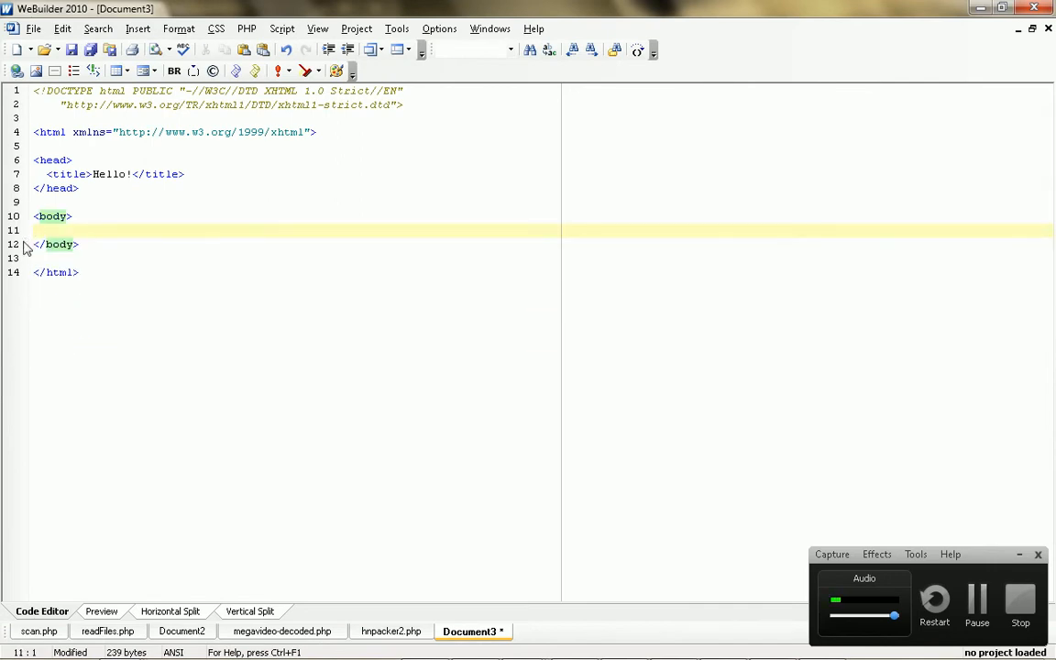
text(<>)
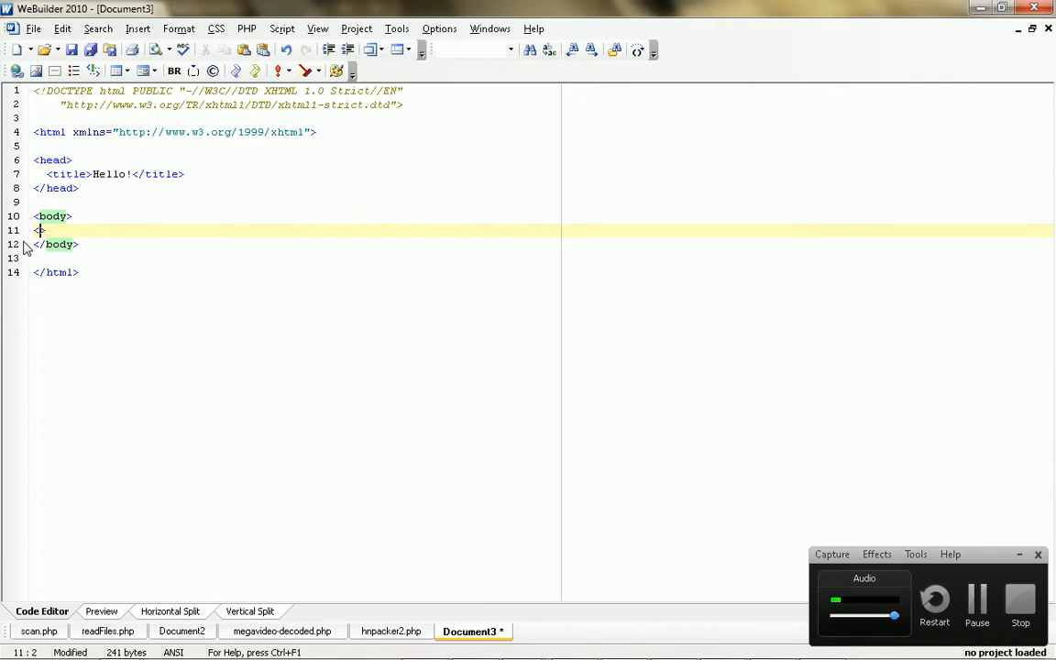
text(<script>)
text(</scrip)
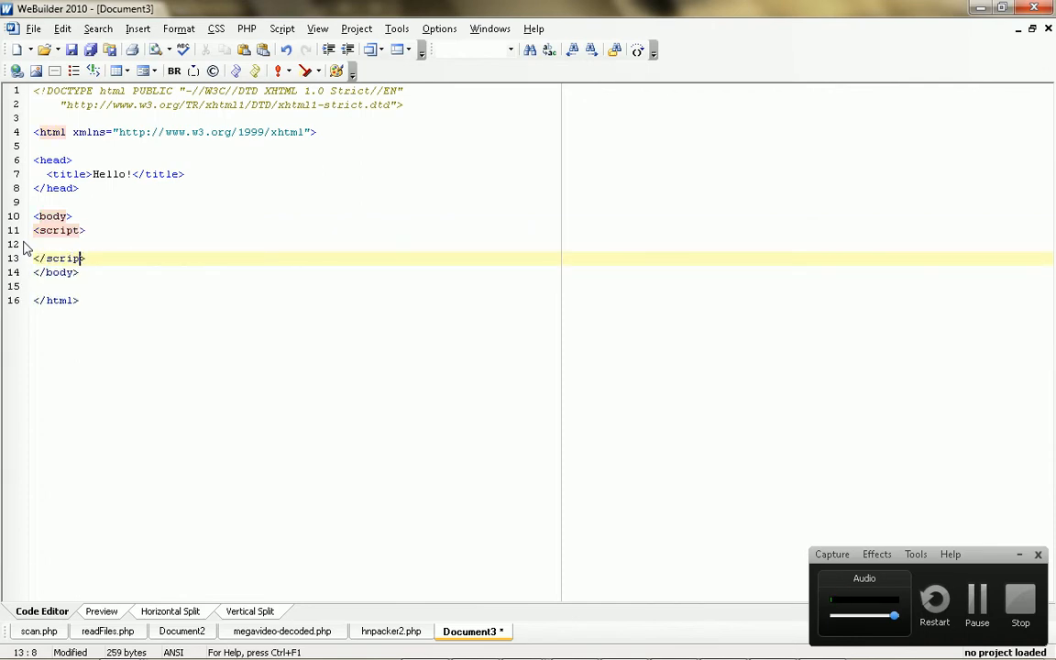
text(al)
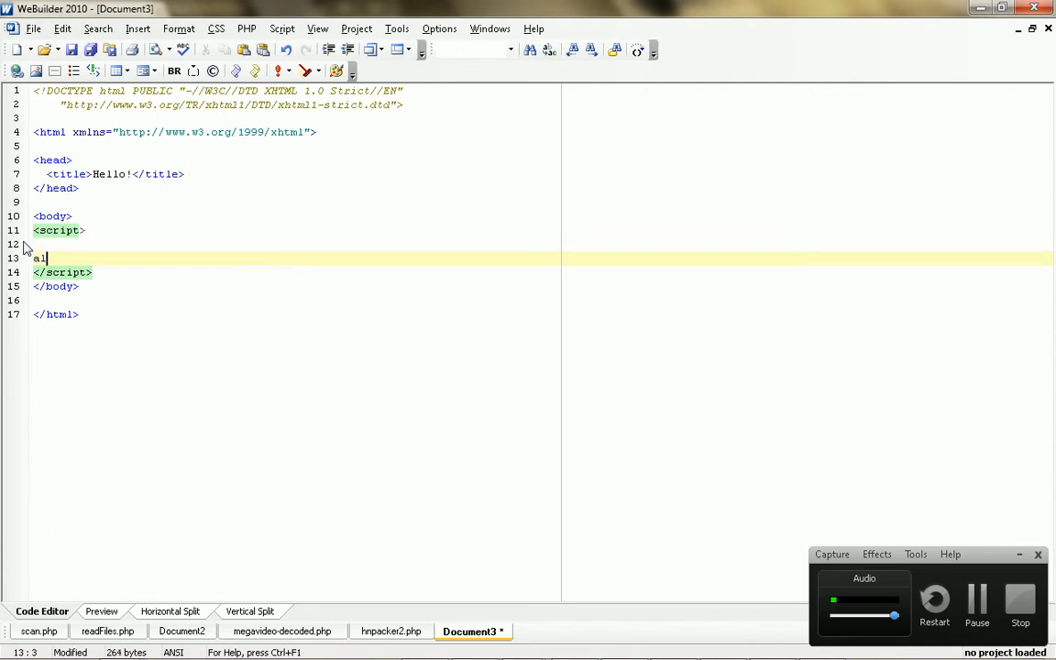
text(ert())
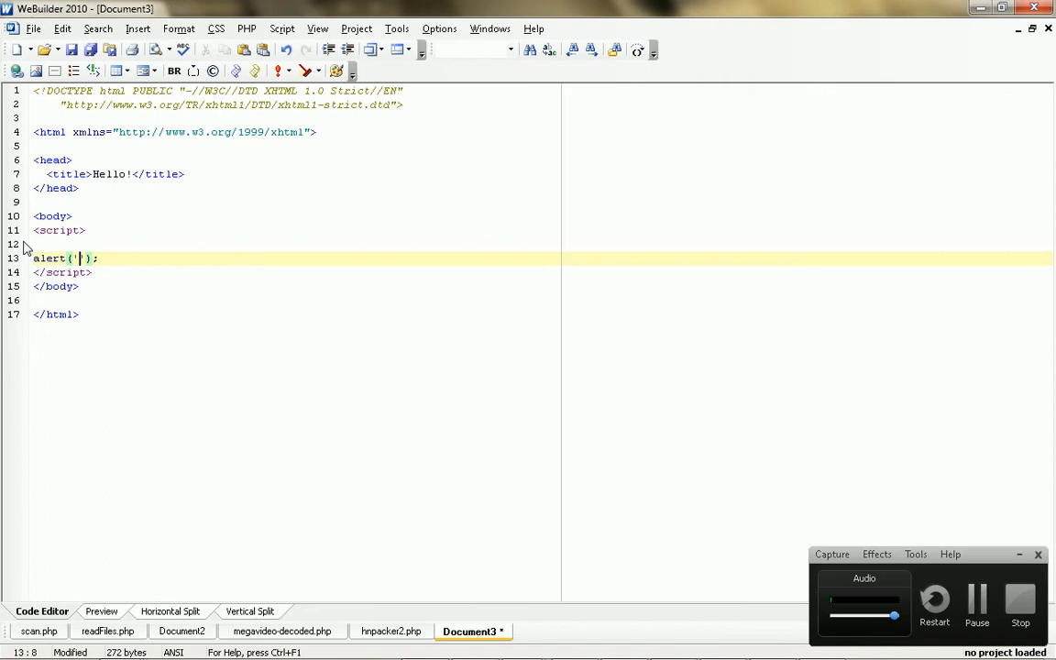
text(This is my)
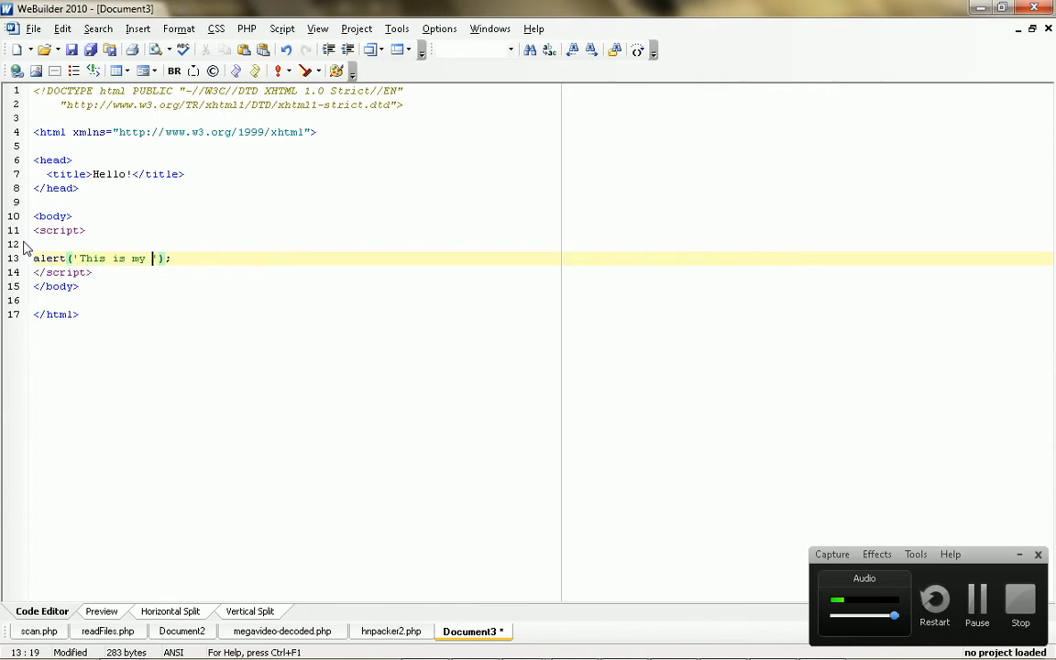
text(protected Sc)
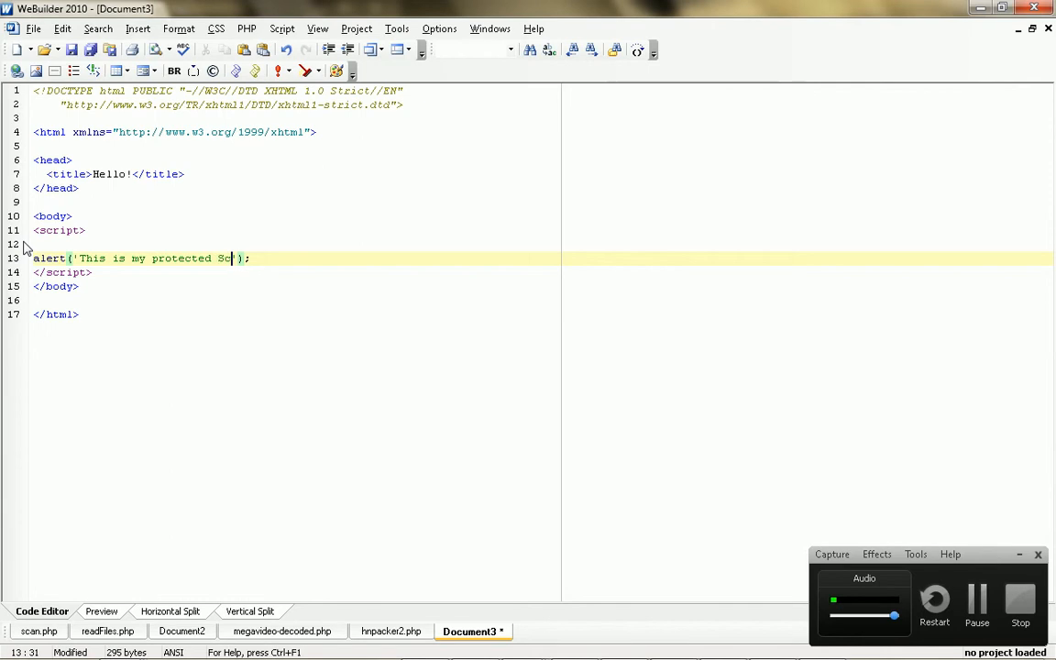
text(ript)
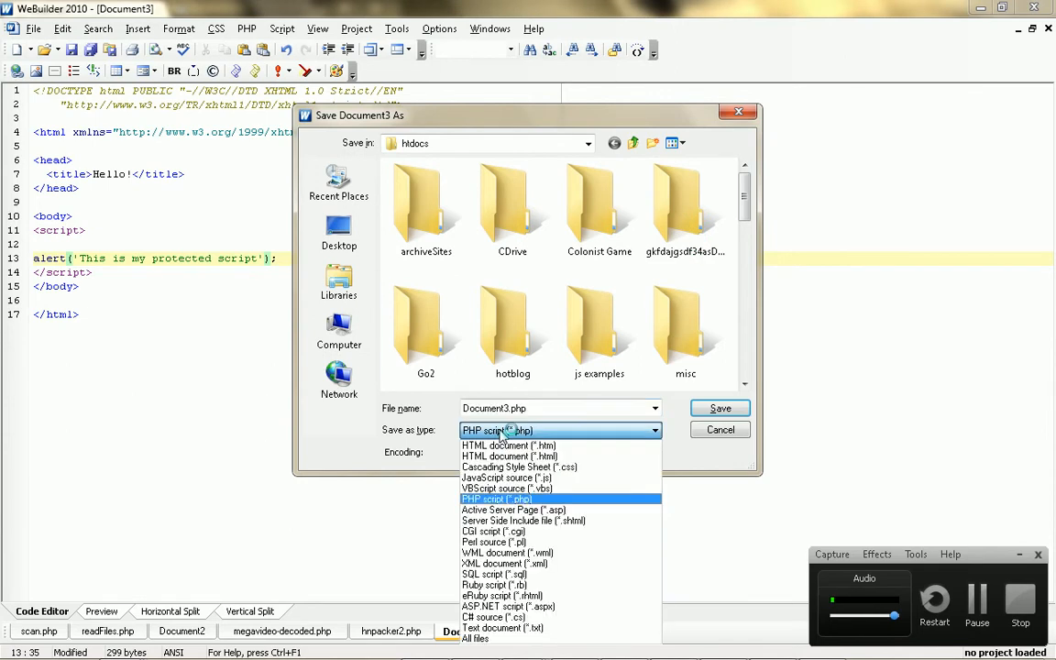
mouse_move(559, 466)
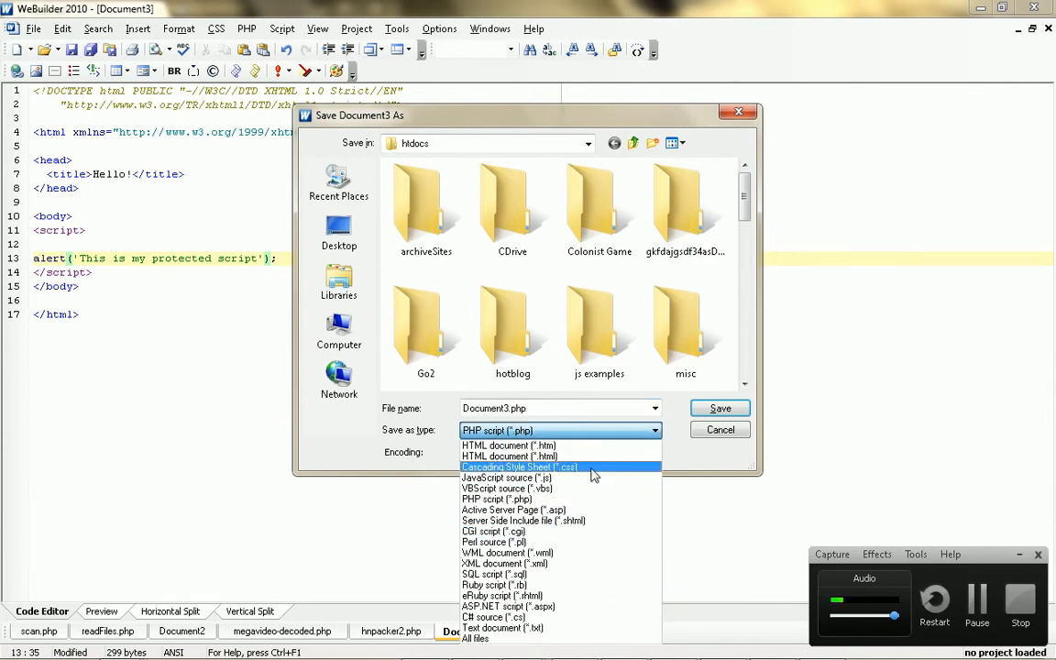
Step: Save the page to htdocs as protectExample.js, then again as protectExample.php
click(506, 477)
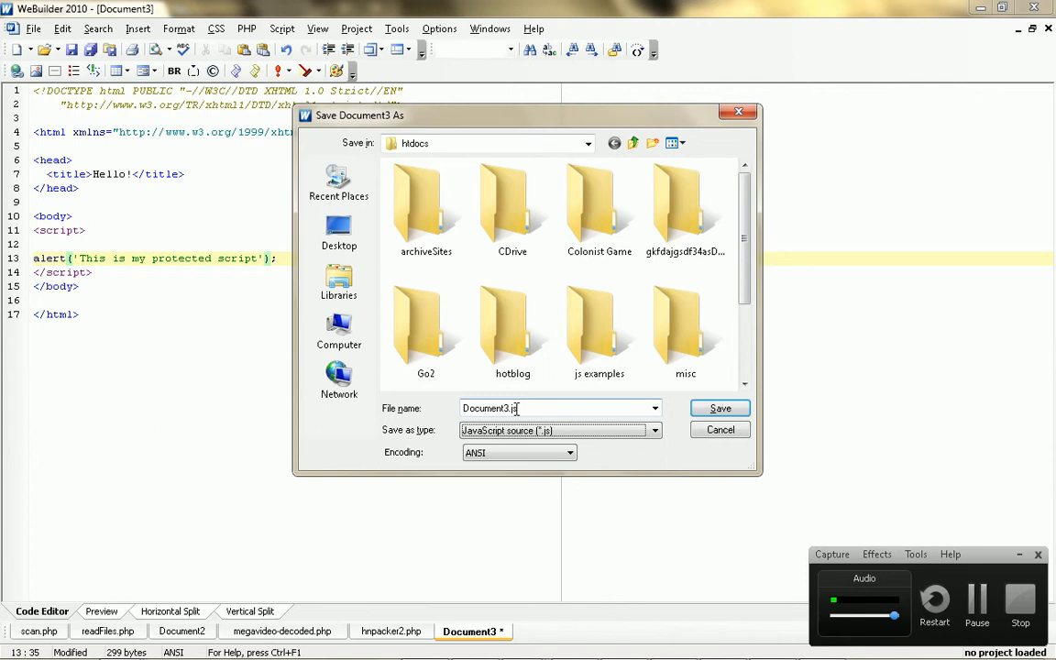
text(prot)
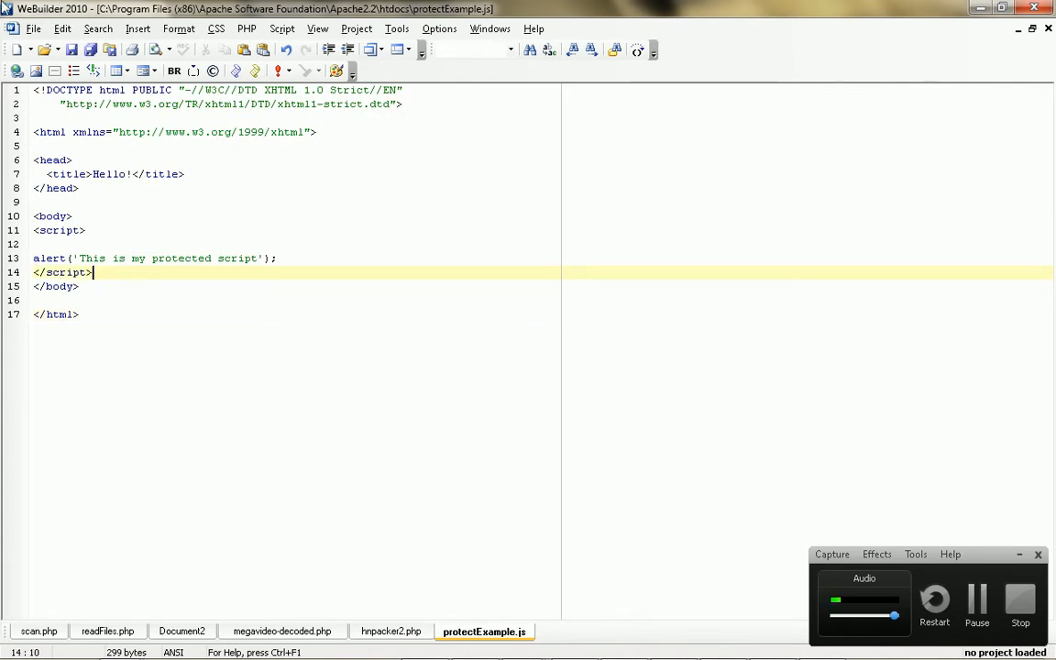
click(97, 29)
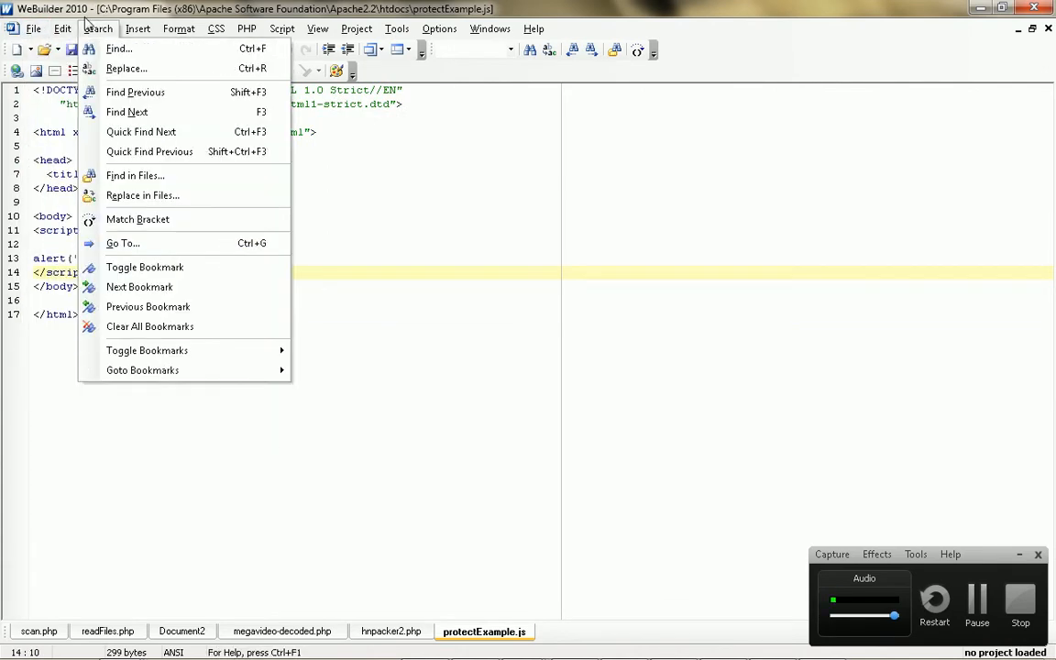
click(33, 29)
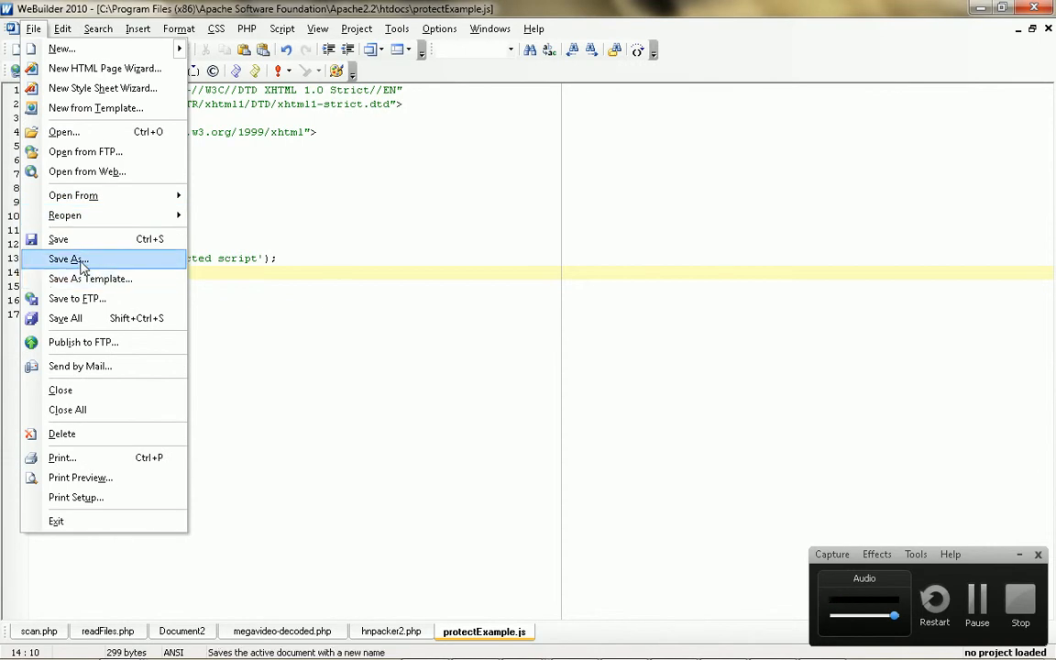
click(67, 258)
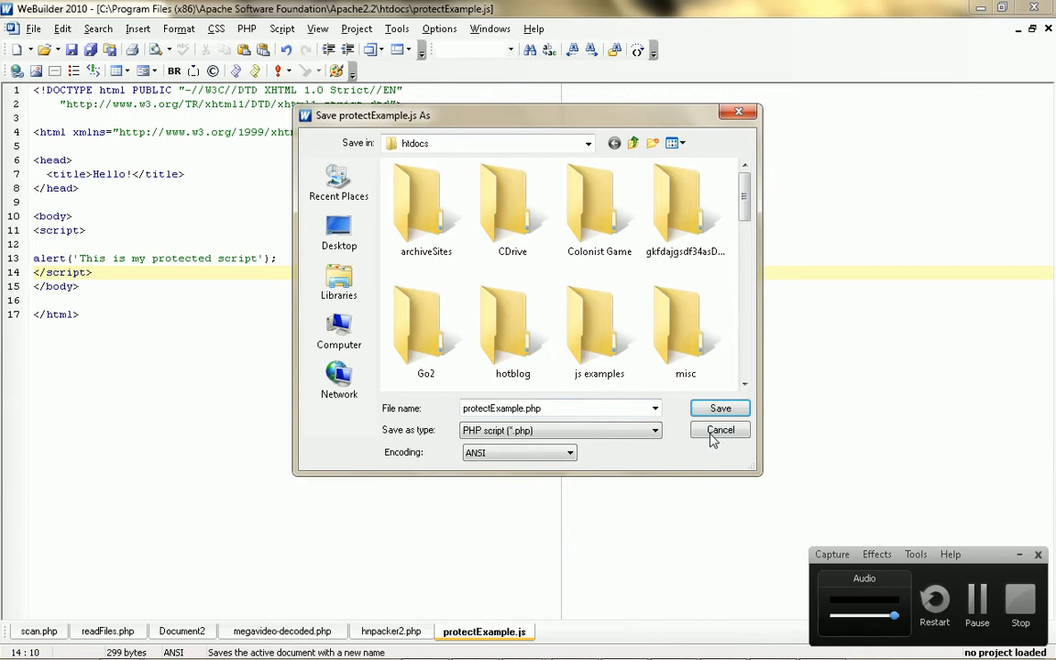
click(719, 407)
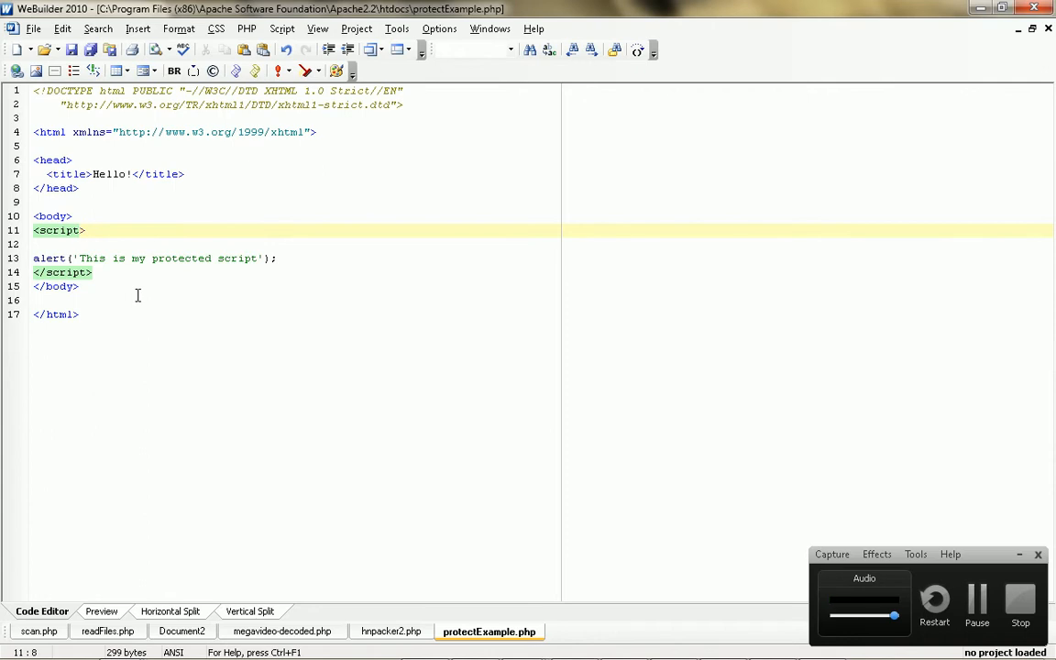
Step: Select 'protected', open an empty line above the alert, and bring up the window switcher
click(186, 300)
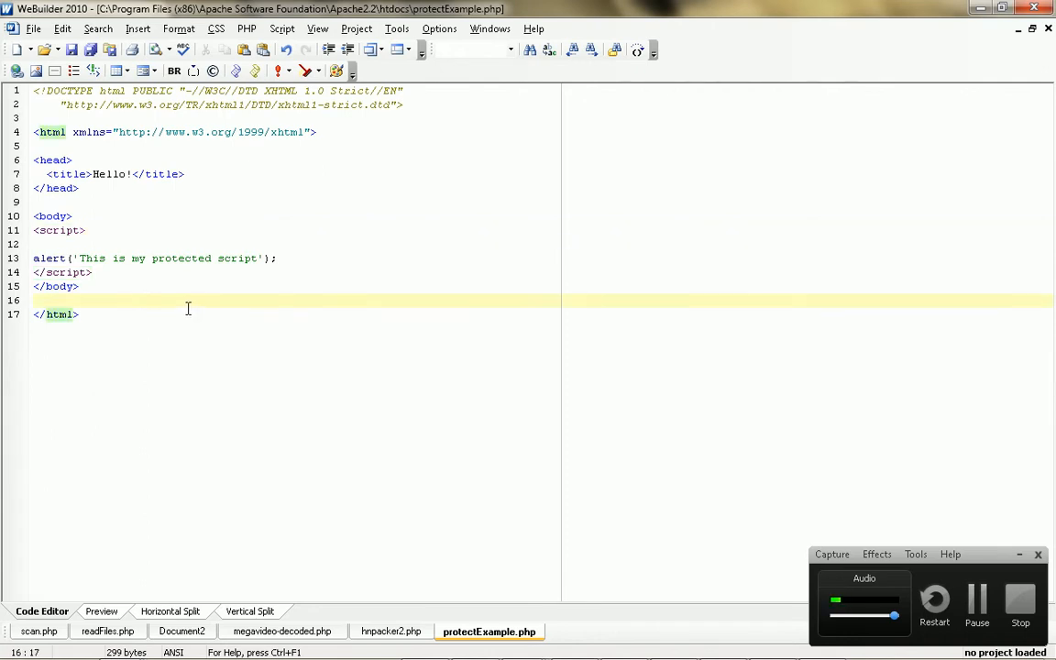
double_click(180, 258)
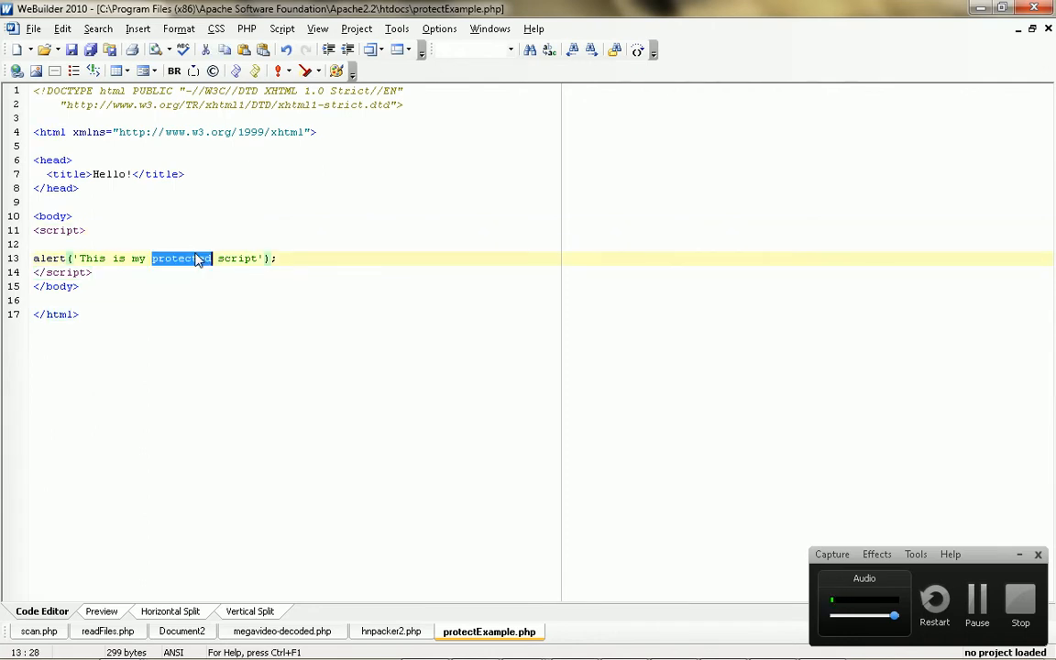
key(alt+tab)
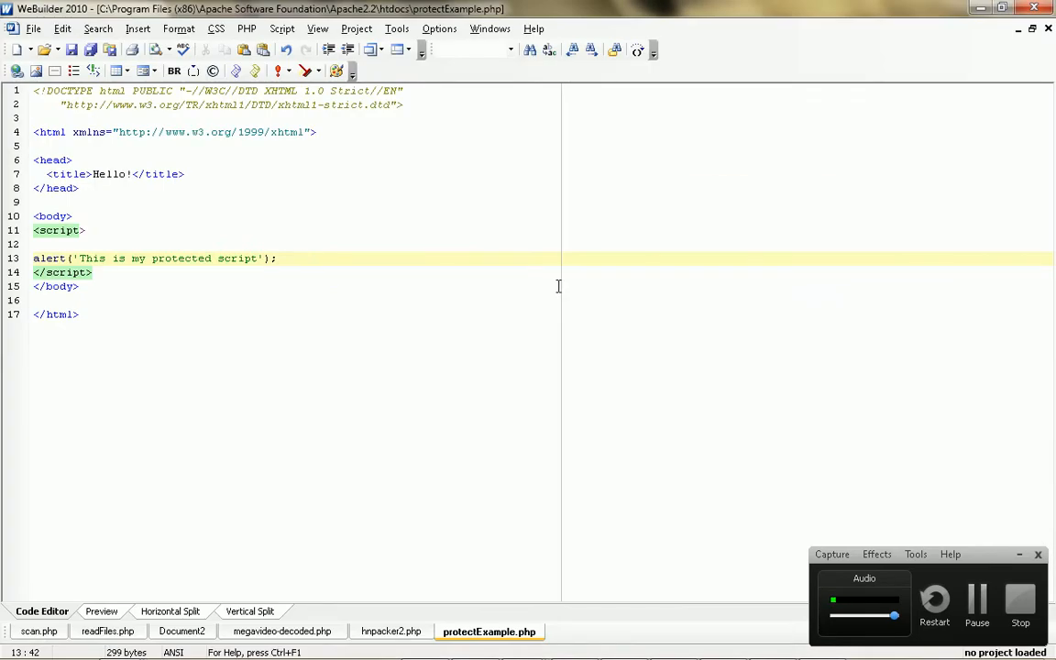
click(198, 243)
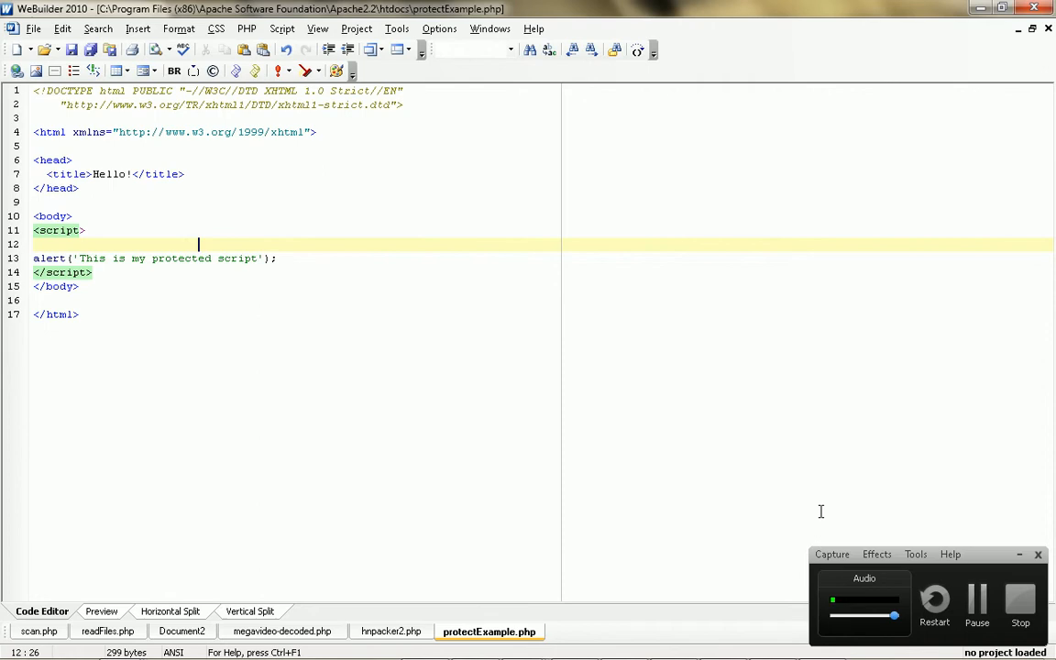
mouse_move(200, 399)
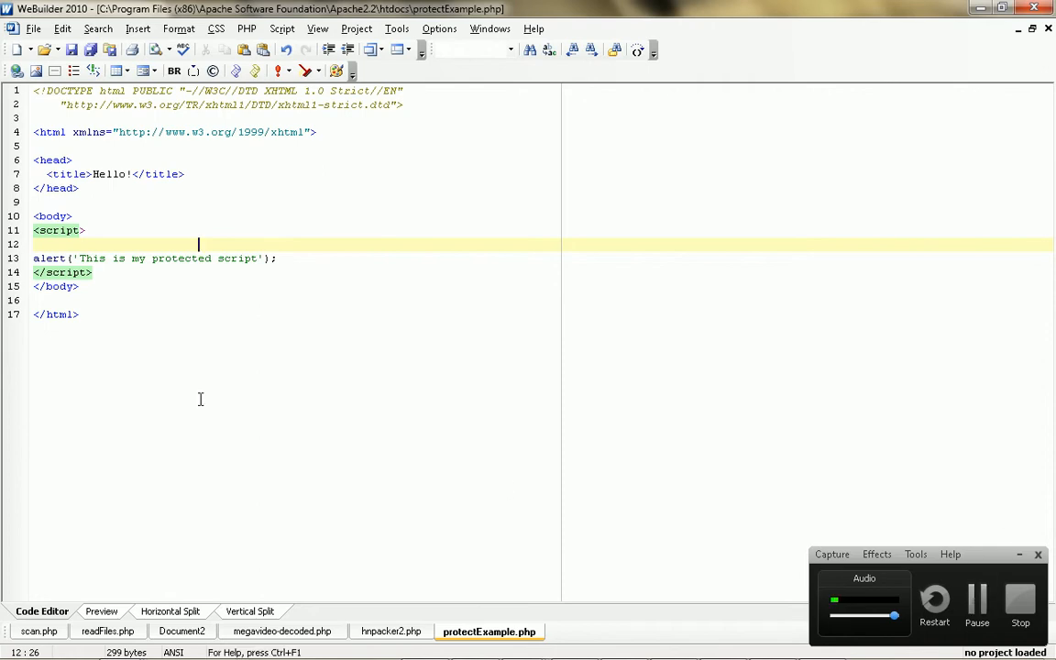
mouse_move(398, 504)
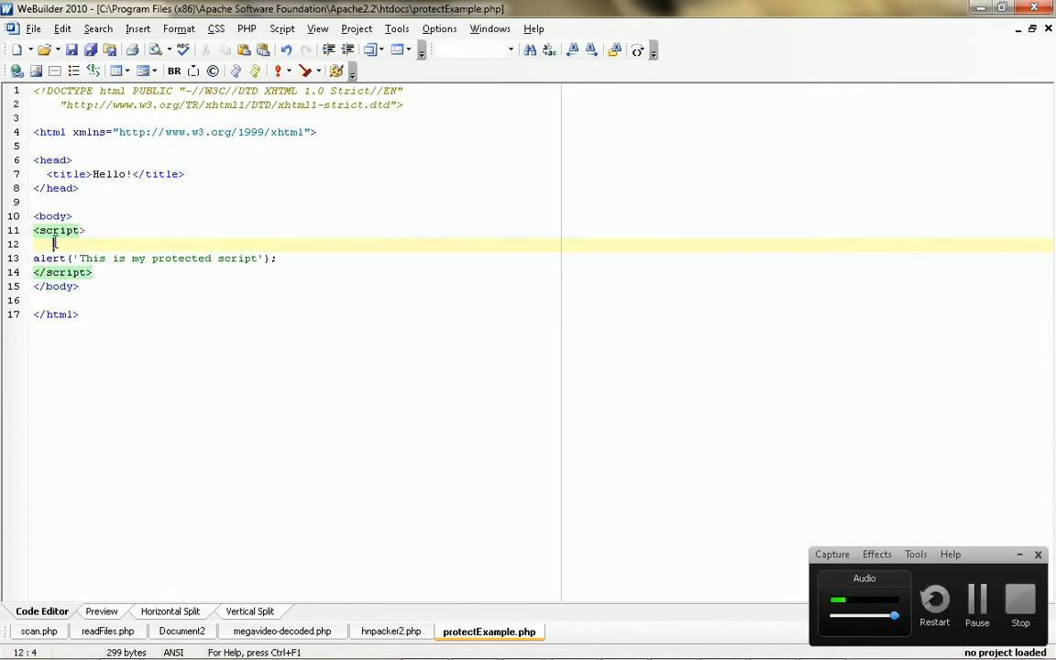
key(alt+tab)
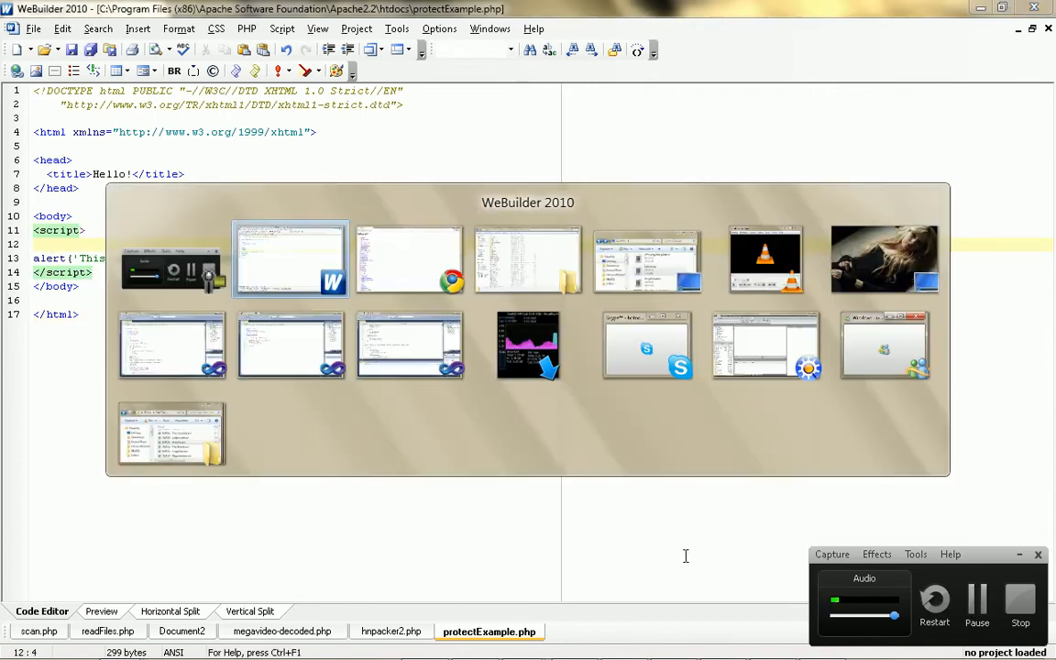
Step: Open megavideo-decoded.js from localhost in Chrome, then return to protectExample.php in the editor
click(409, 260)
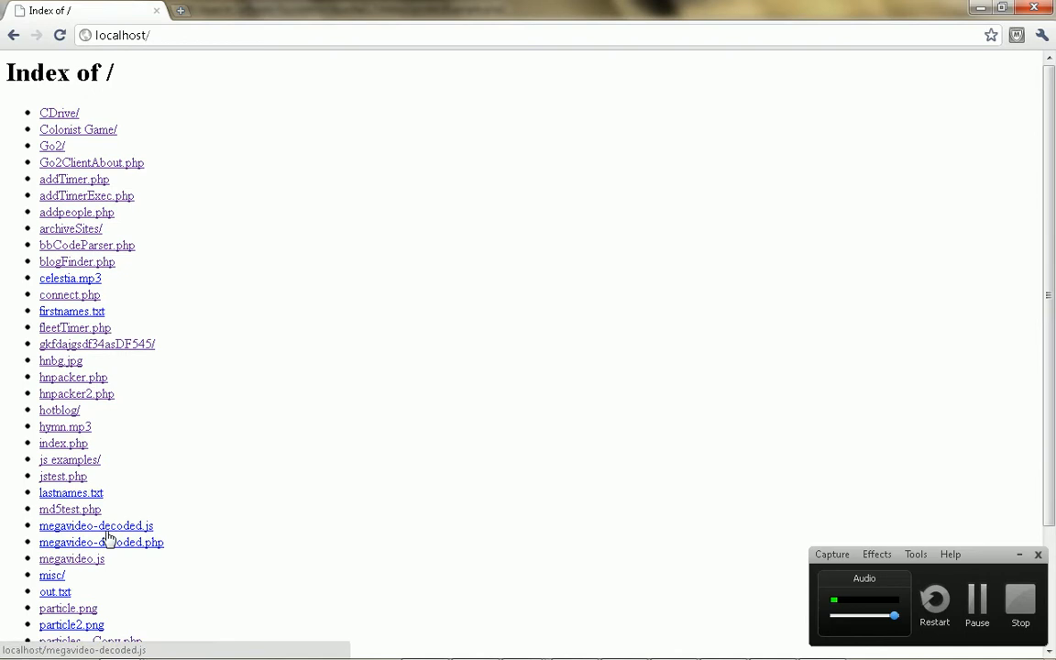
click(96, 525)
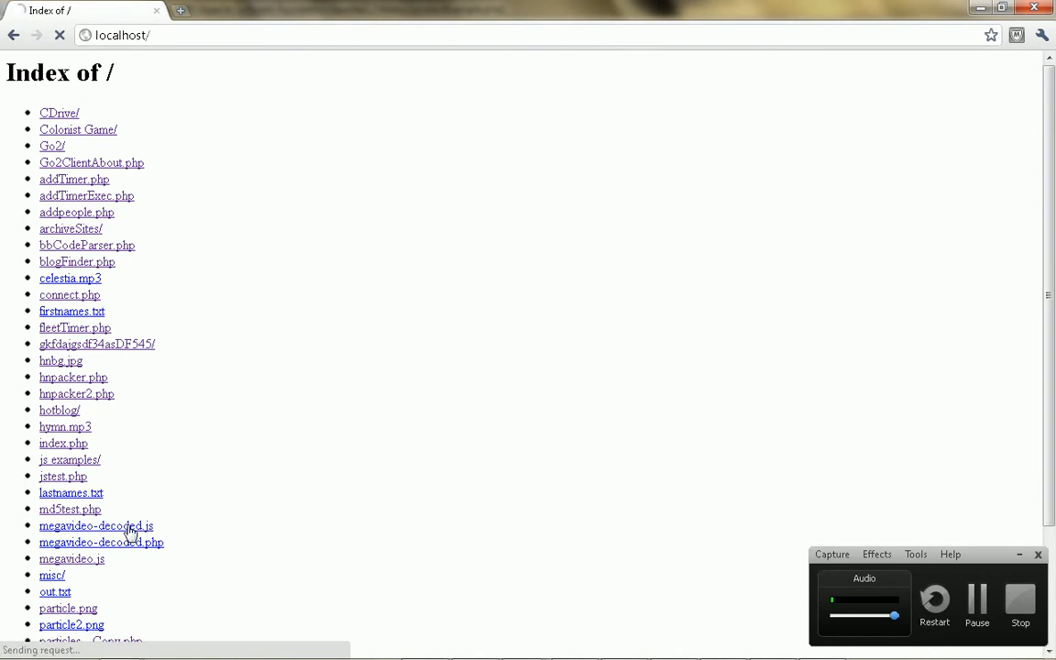
click(96, 525)
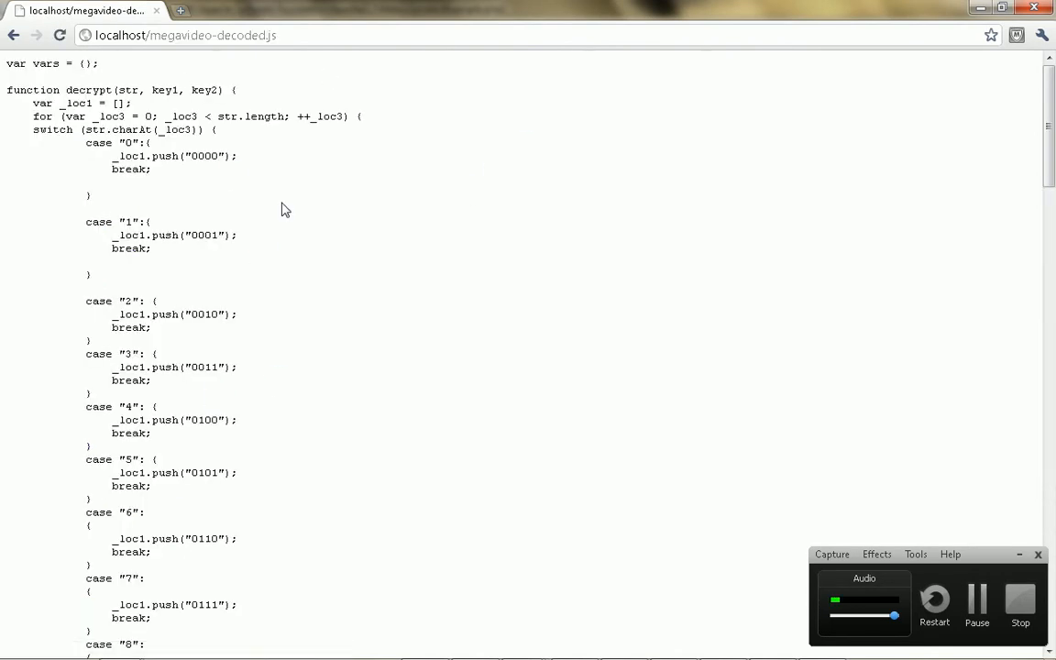
click(13, 35)
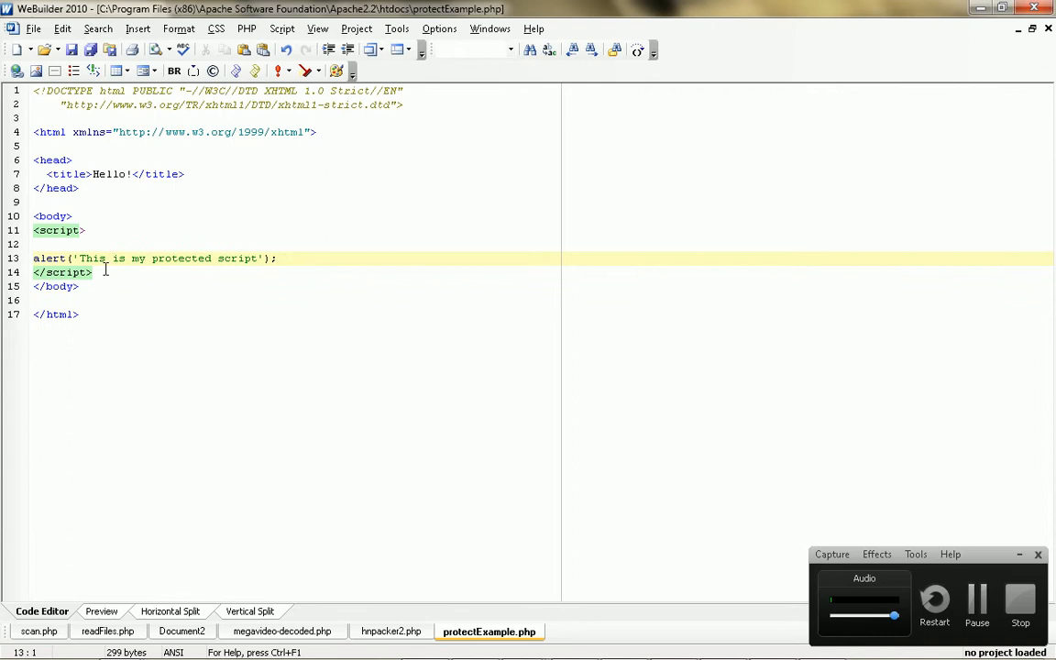
Step: Add an empty <script></script> block above the alert script with the cursor inside it
key(Delete)
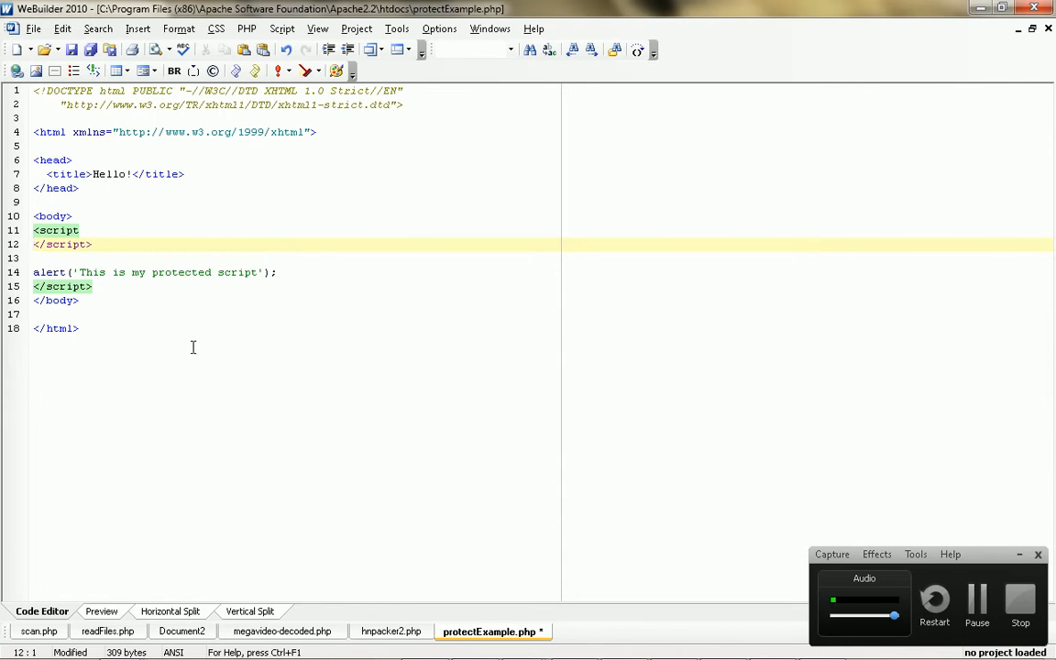
click(81, 230)
text(>)
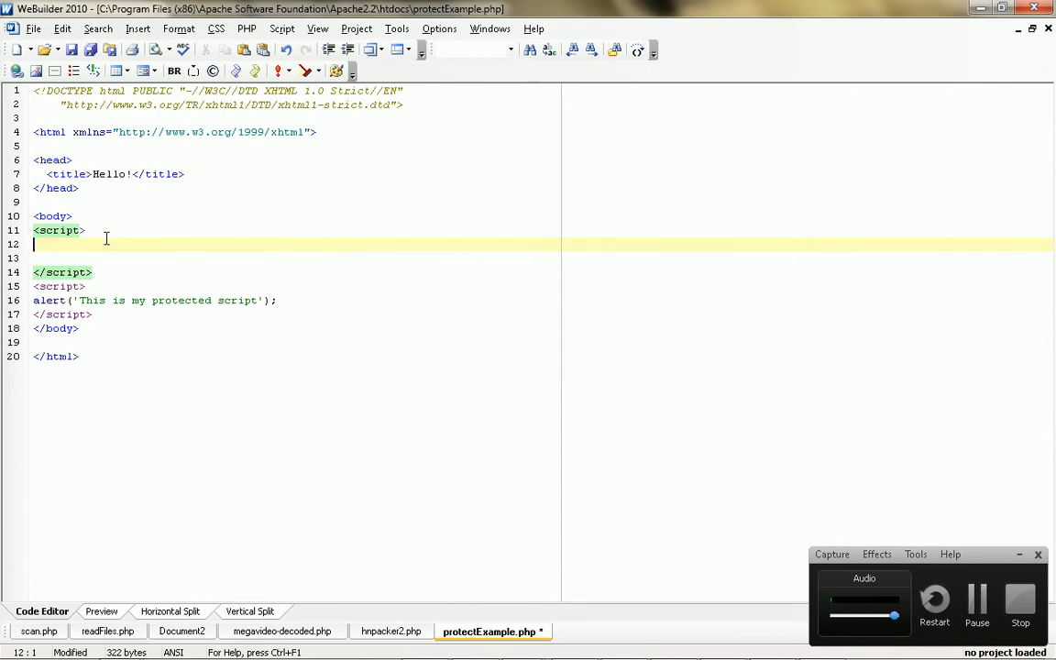
text(if(window.location)
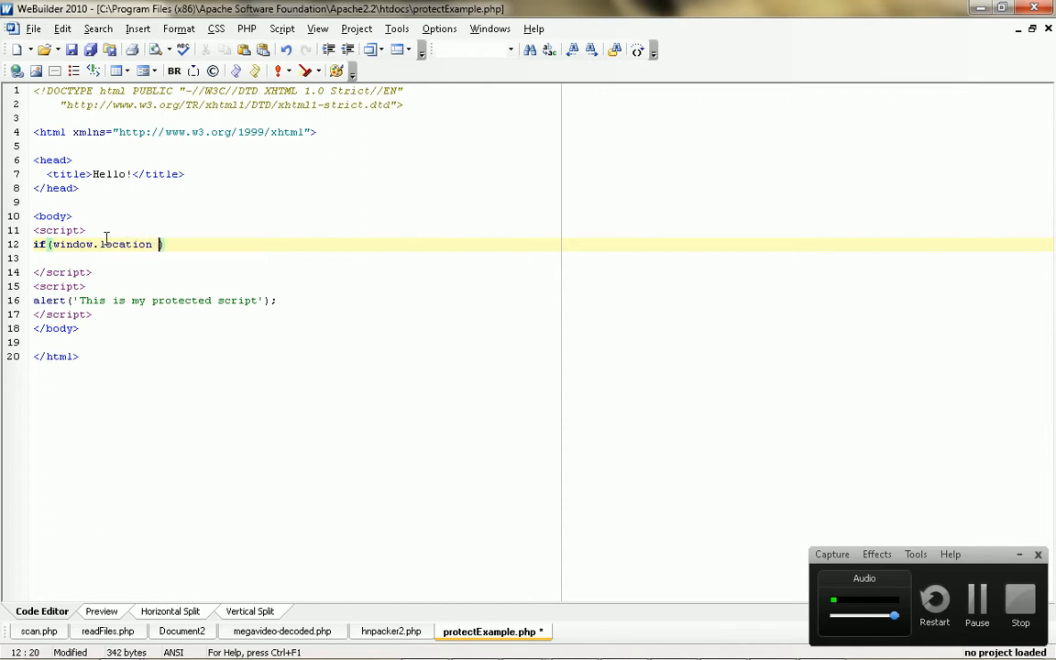
text(!=)
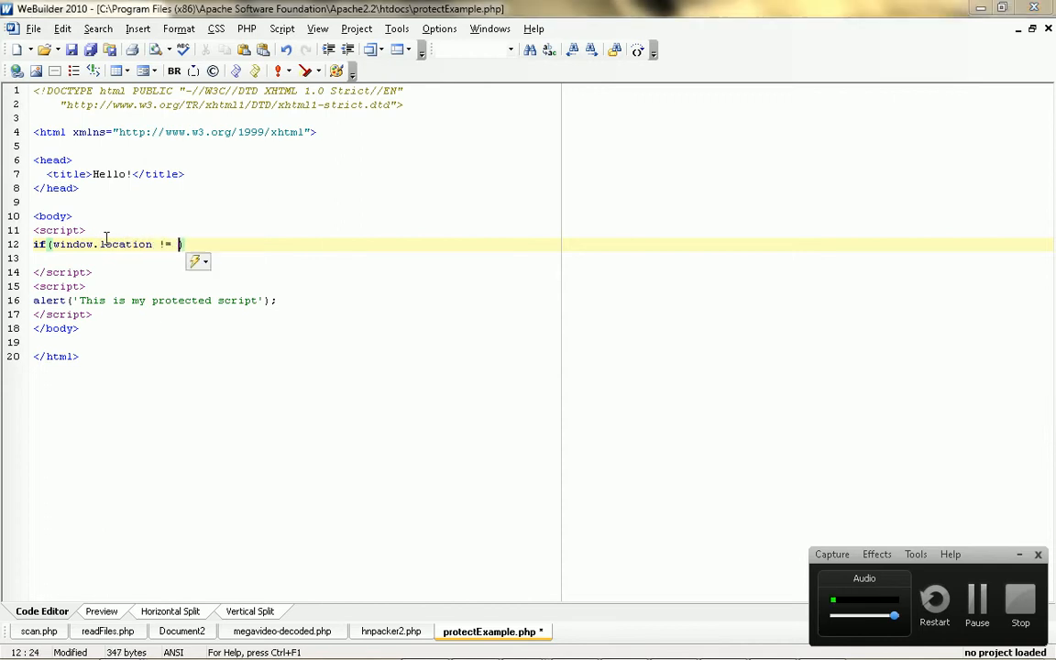
text(')
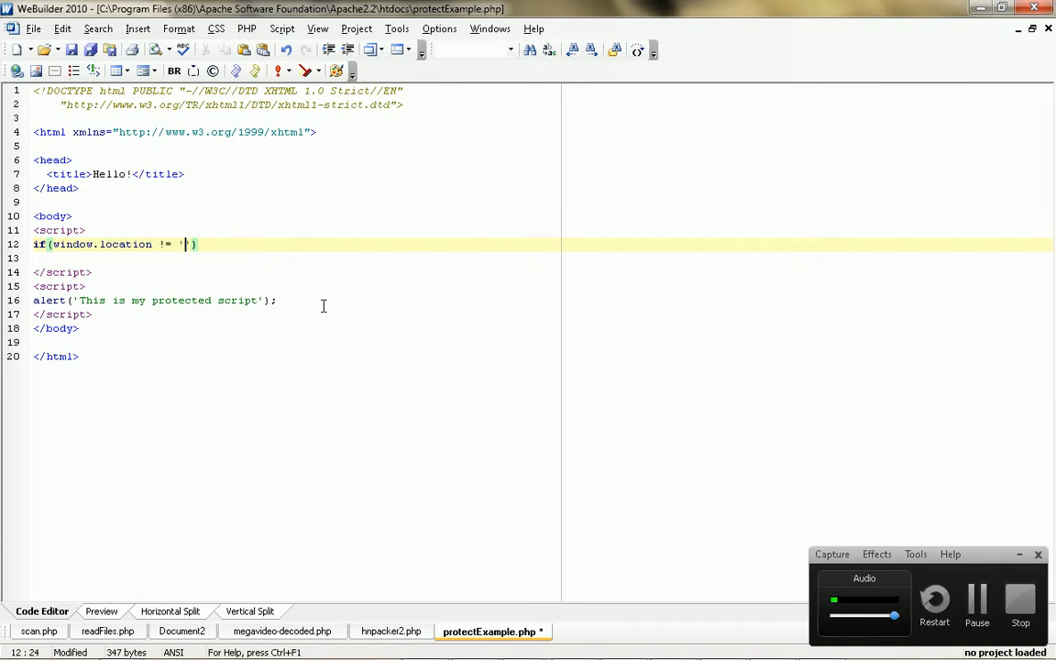
text(http://localhost.pro)
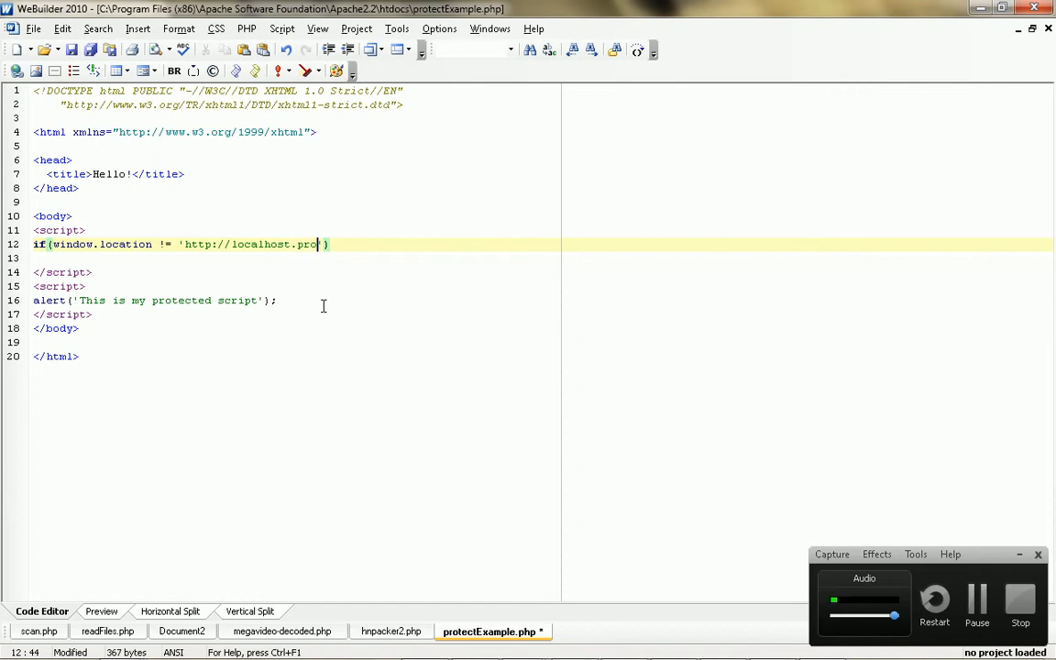
text(/)
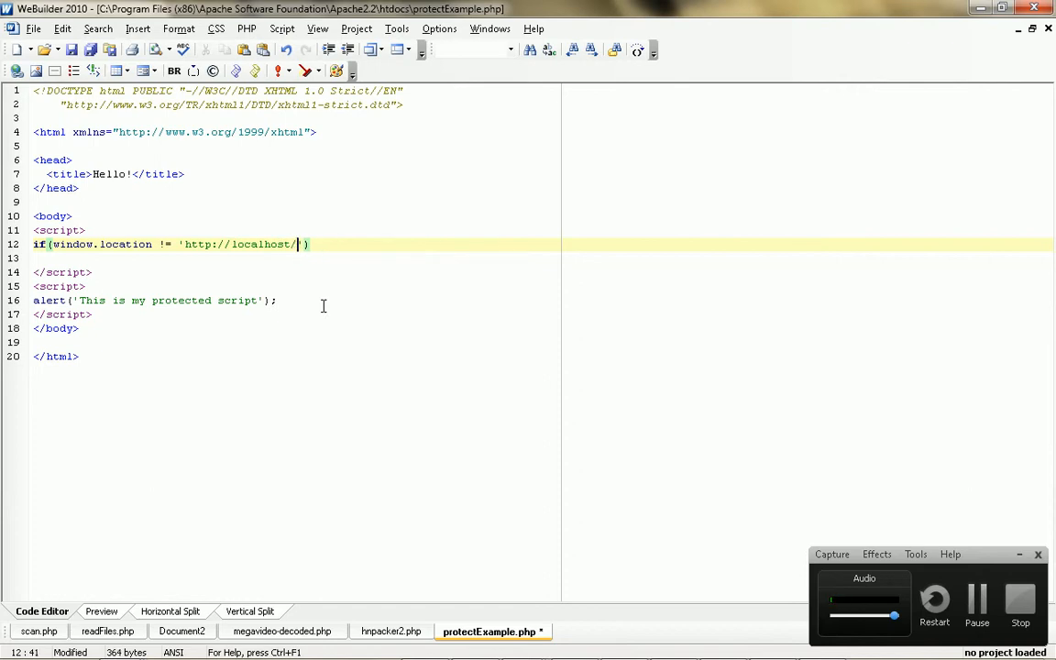
text(protectExample.php)
text({)
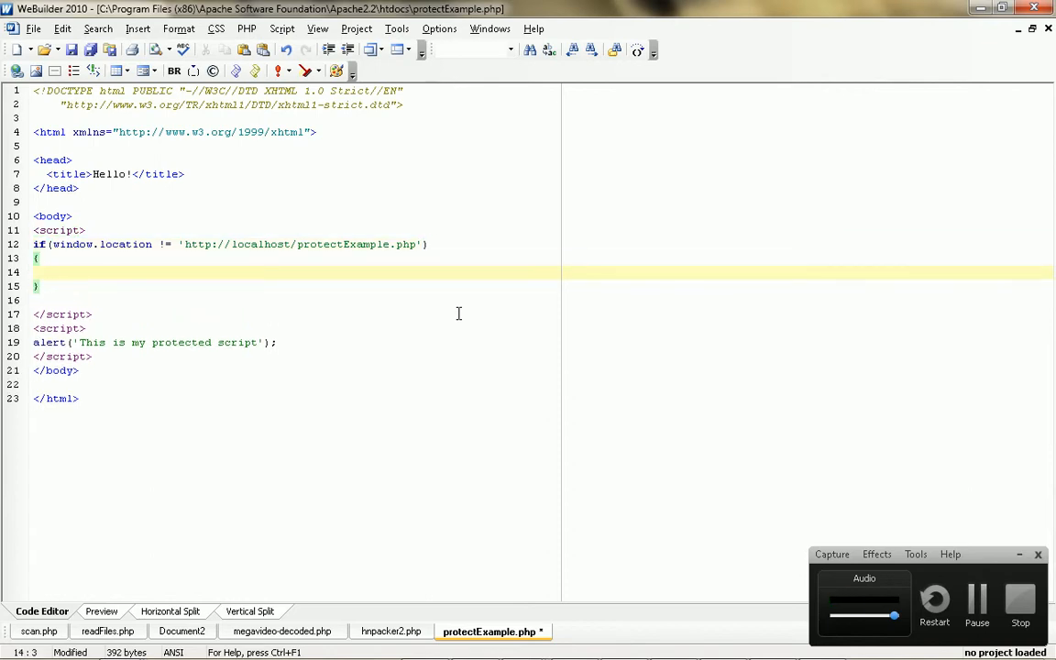
key(ctrl+s)
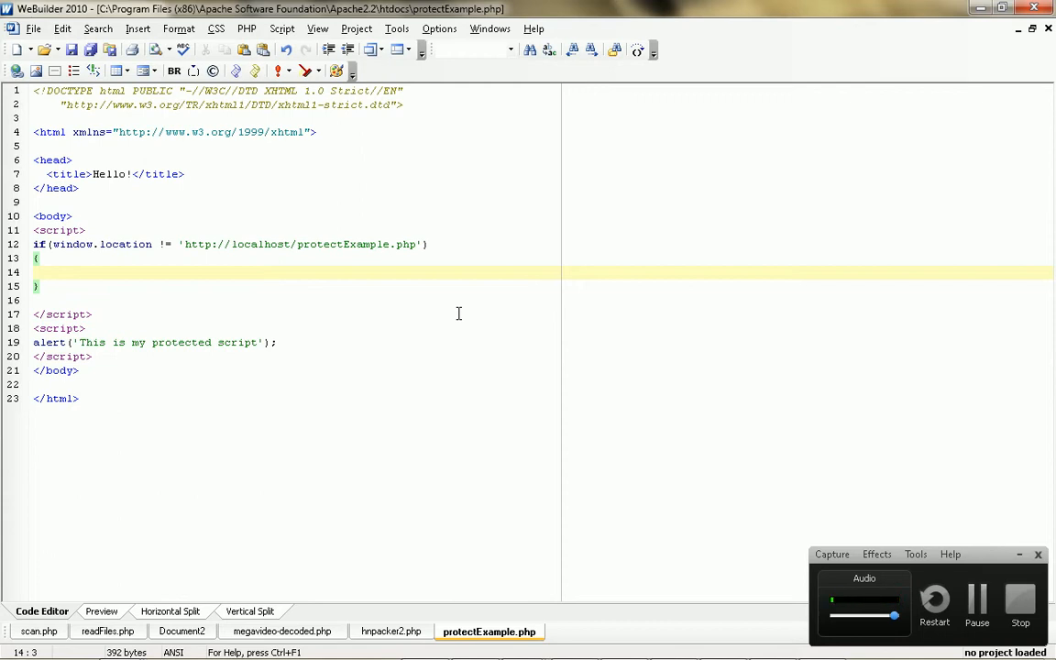
Step: Inside the braces, add alert('FU, don\'t steal my junk'); followed by window.stop();
key(Return)
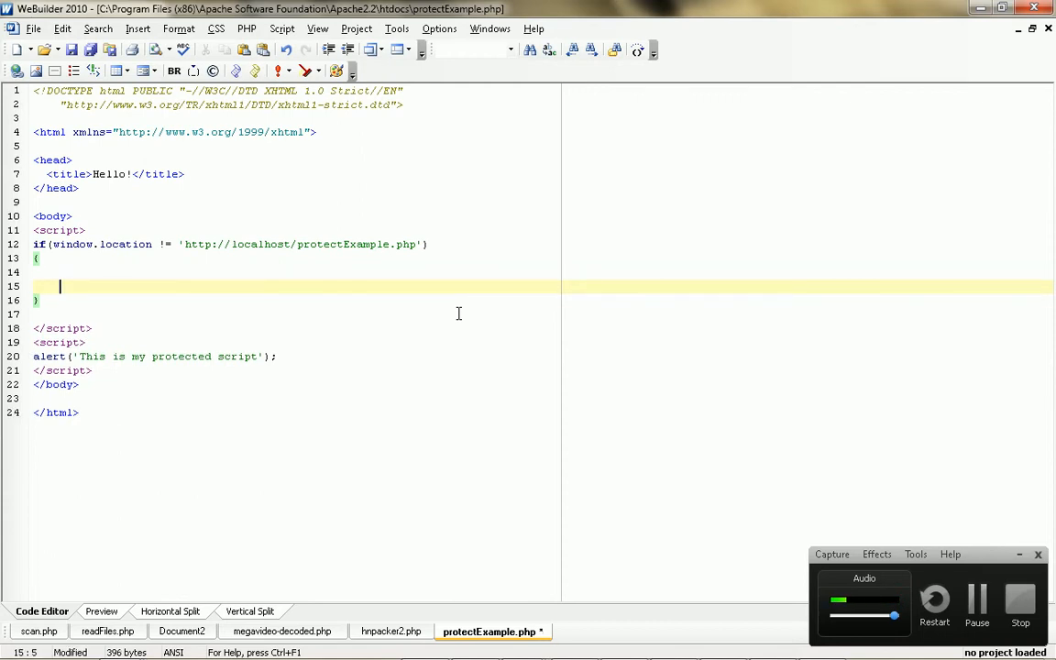
text(alert(;;);)
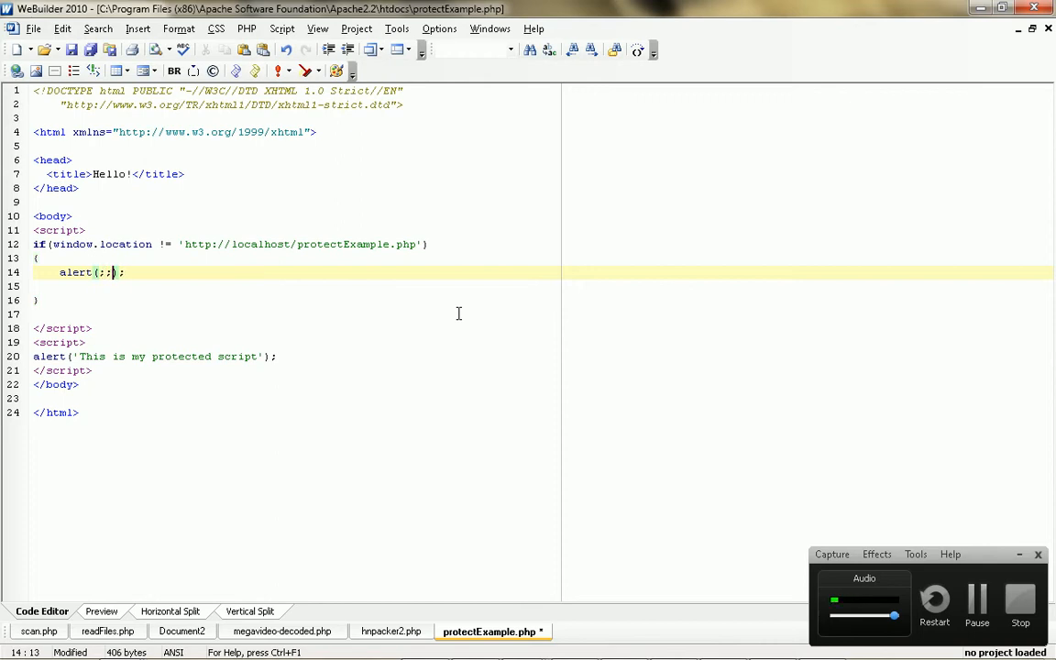
text('')
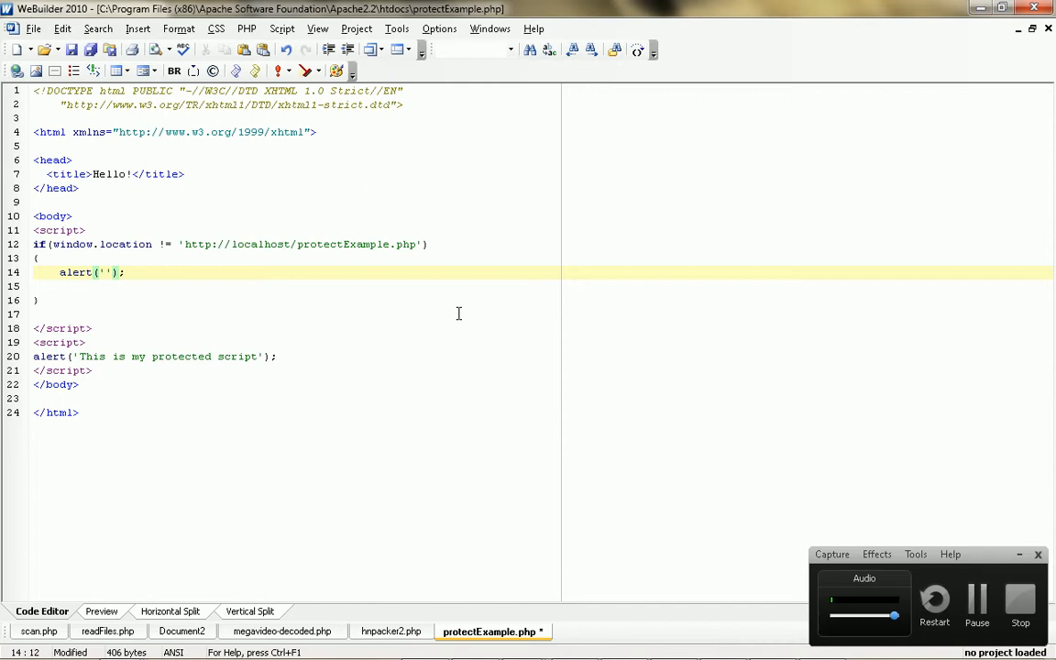
text(F)
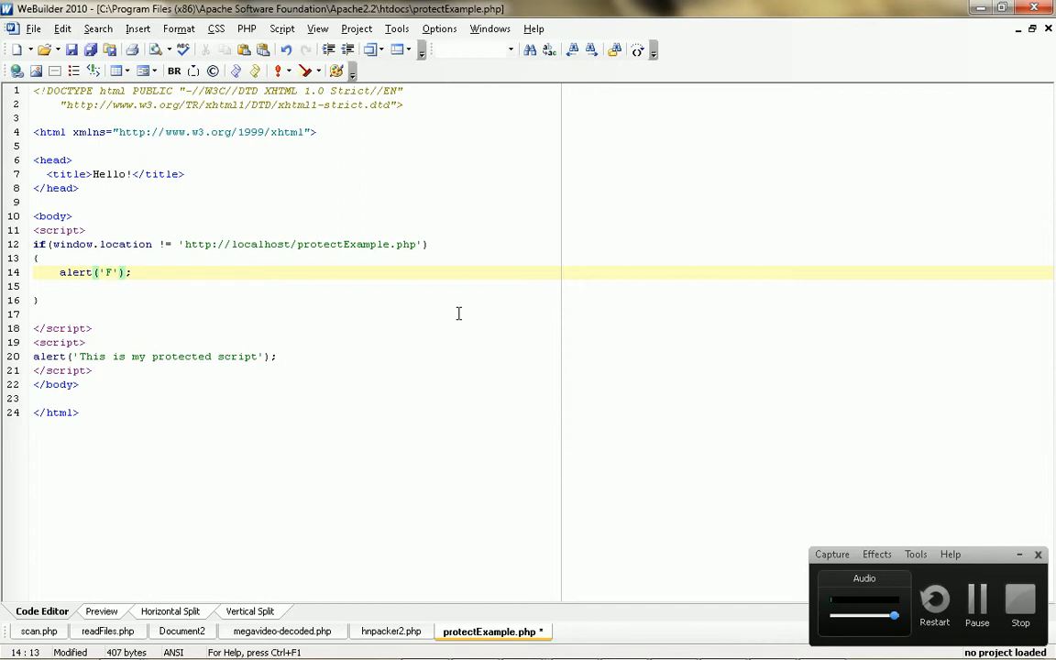
text(U,)
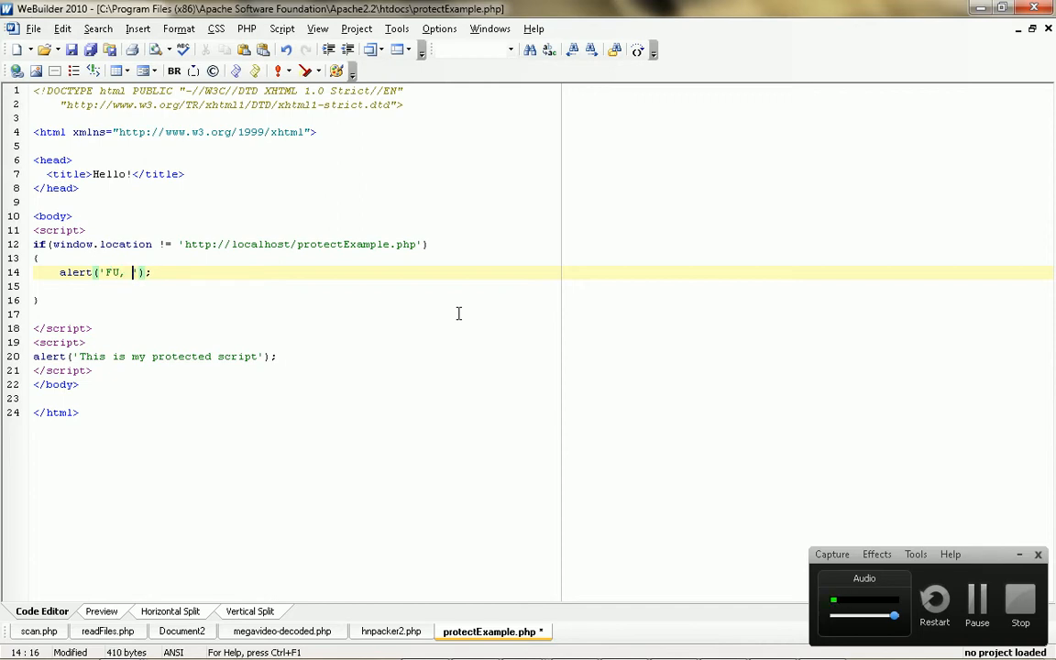
text(don't)
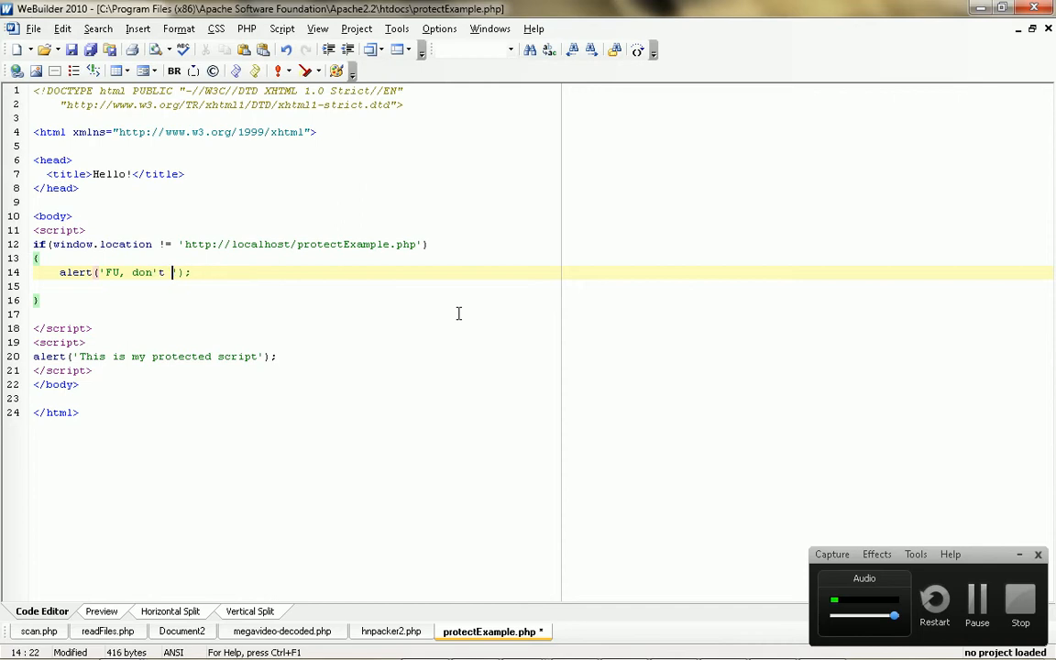
key(BackSpace)
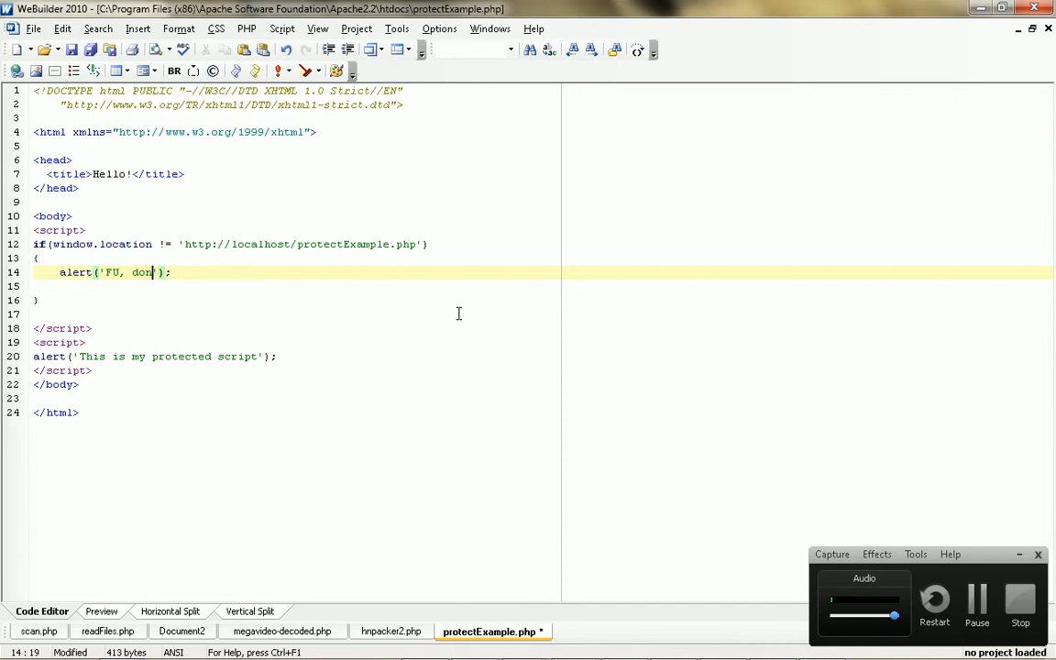
text(\' steal my)
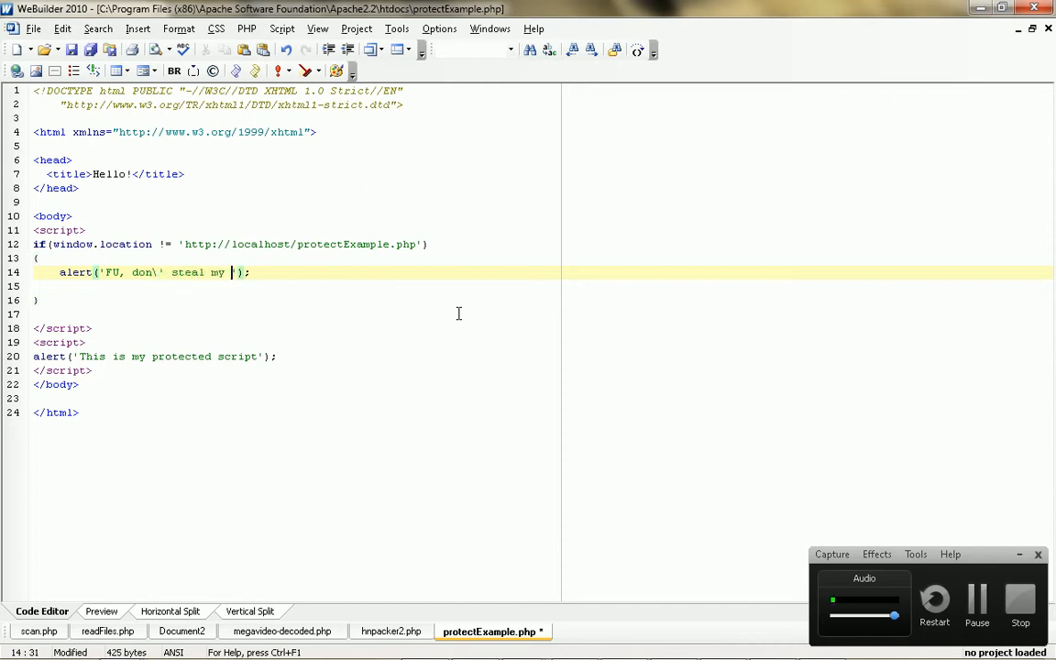
text(jun)
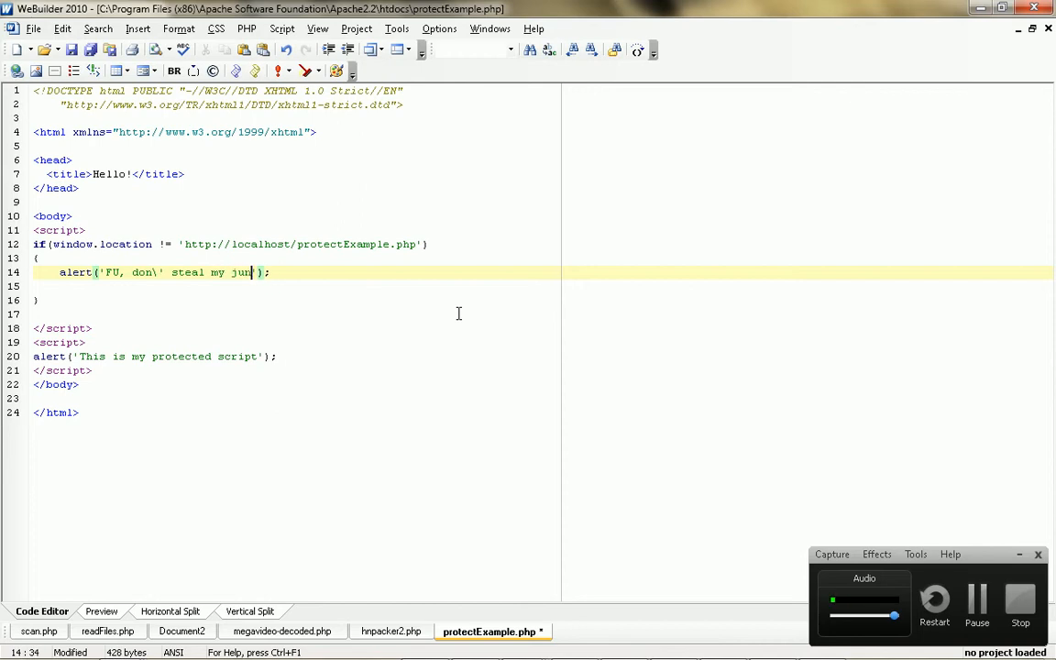
text(k);)
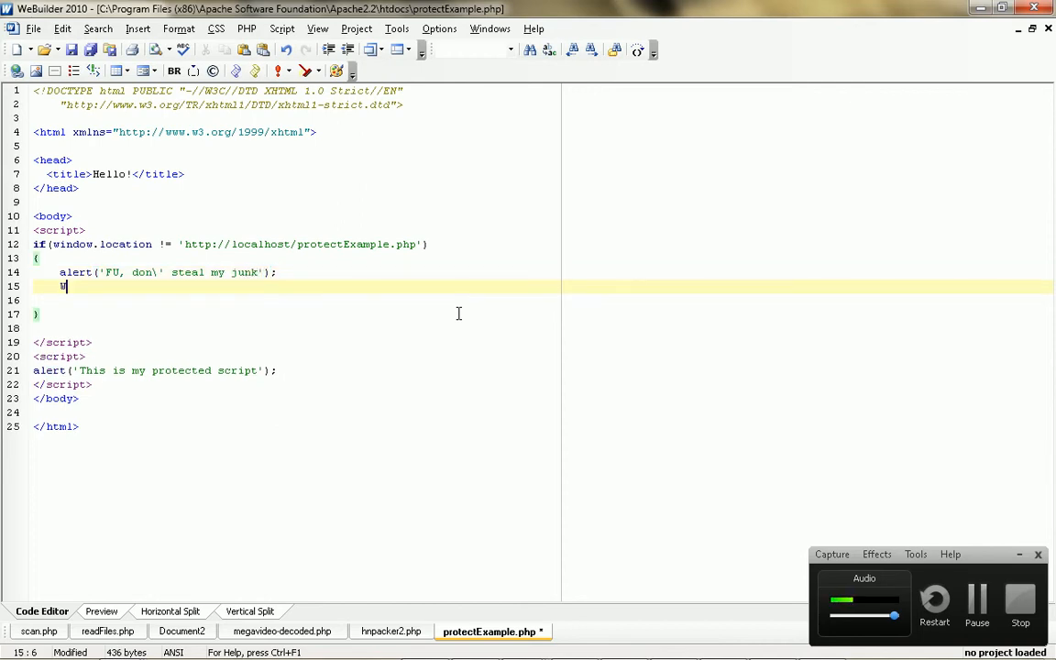
text(indow)
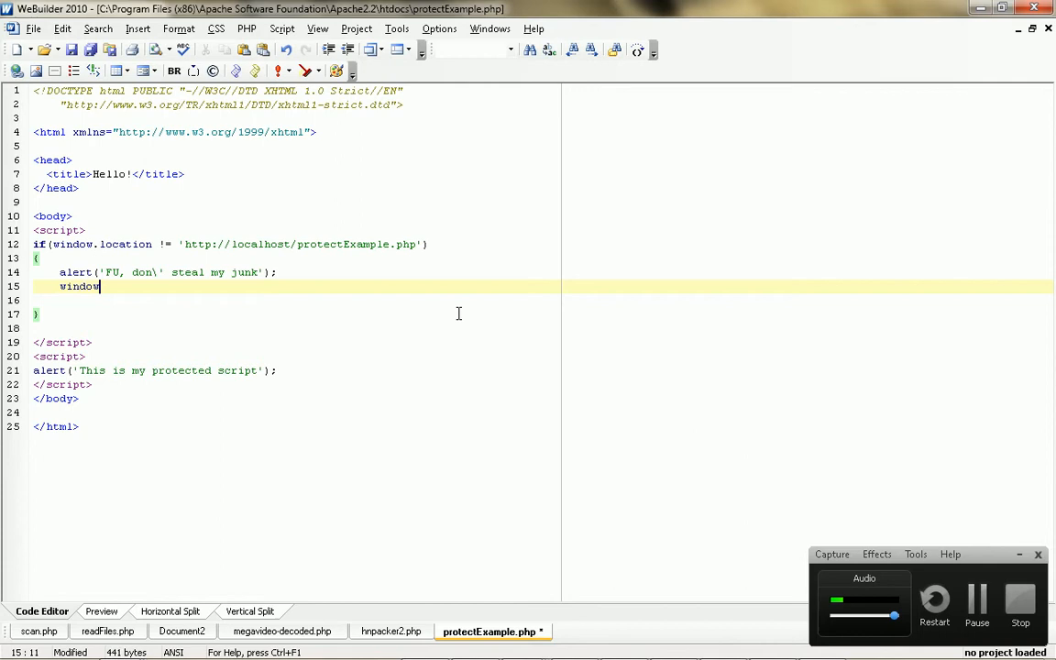
text(.stop();)
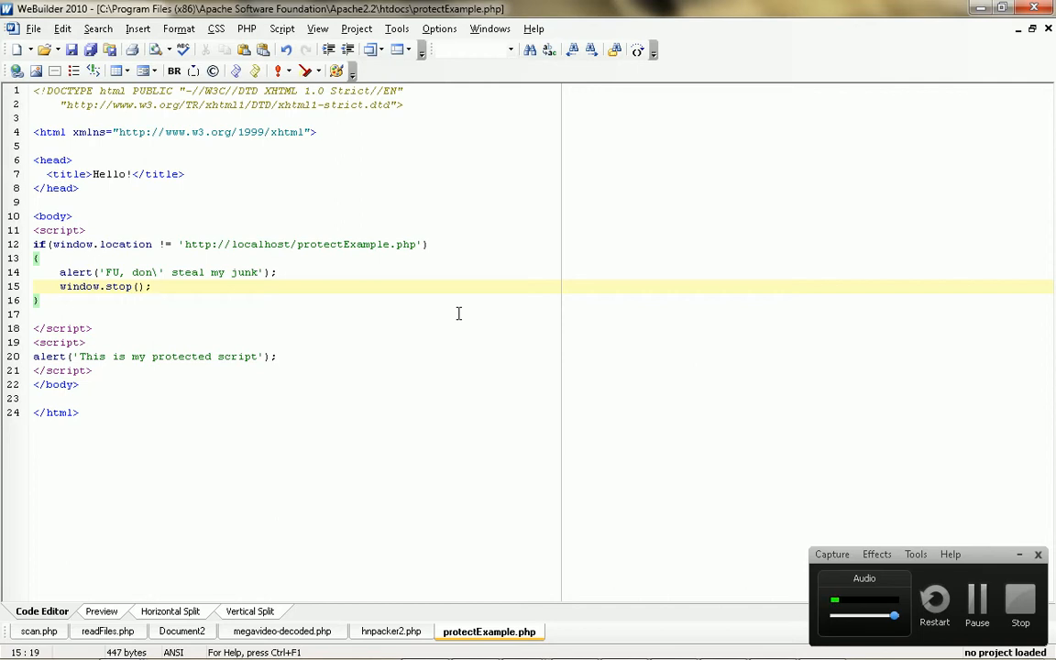
click(152, 300)
text(w)
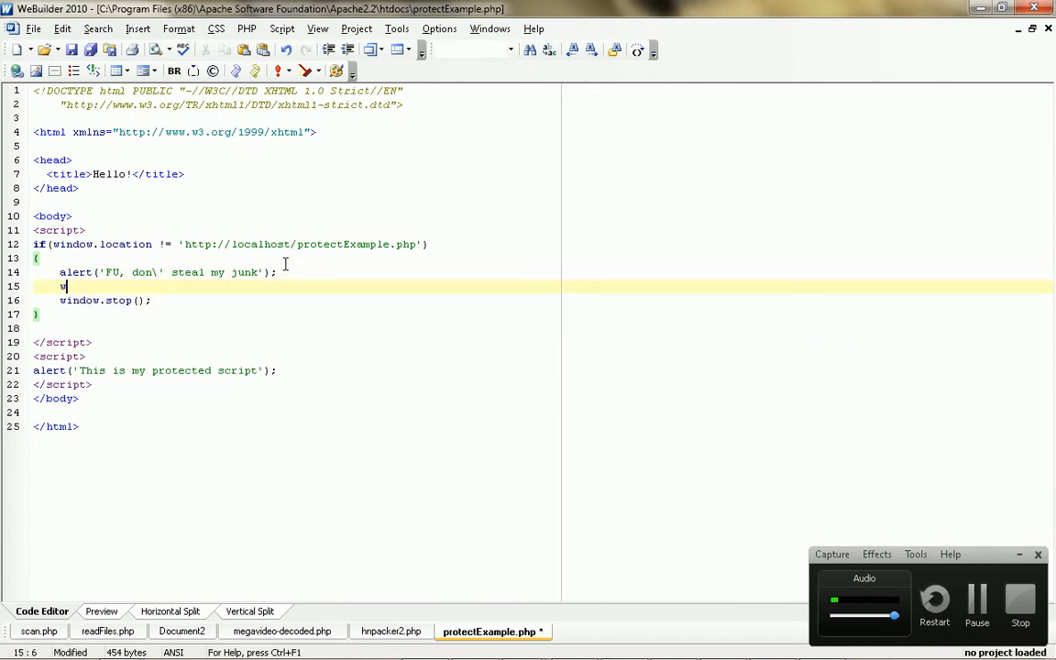
text(indow.location = 'http://hot';)
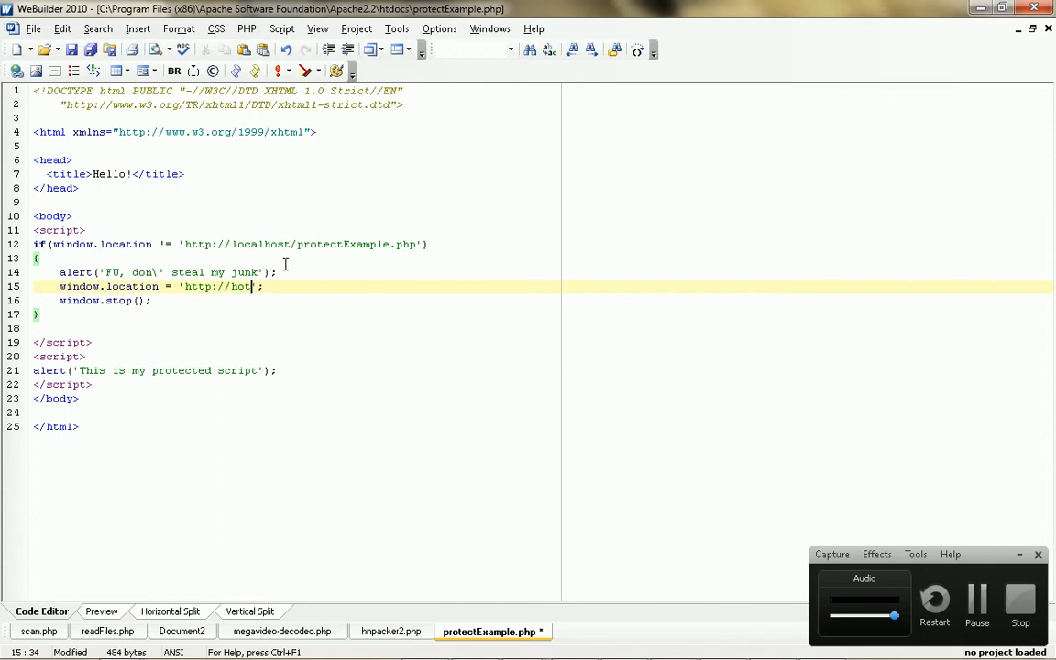
text(noob.com)
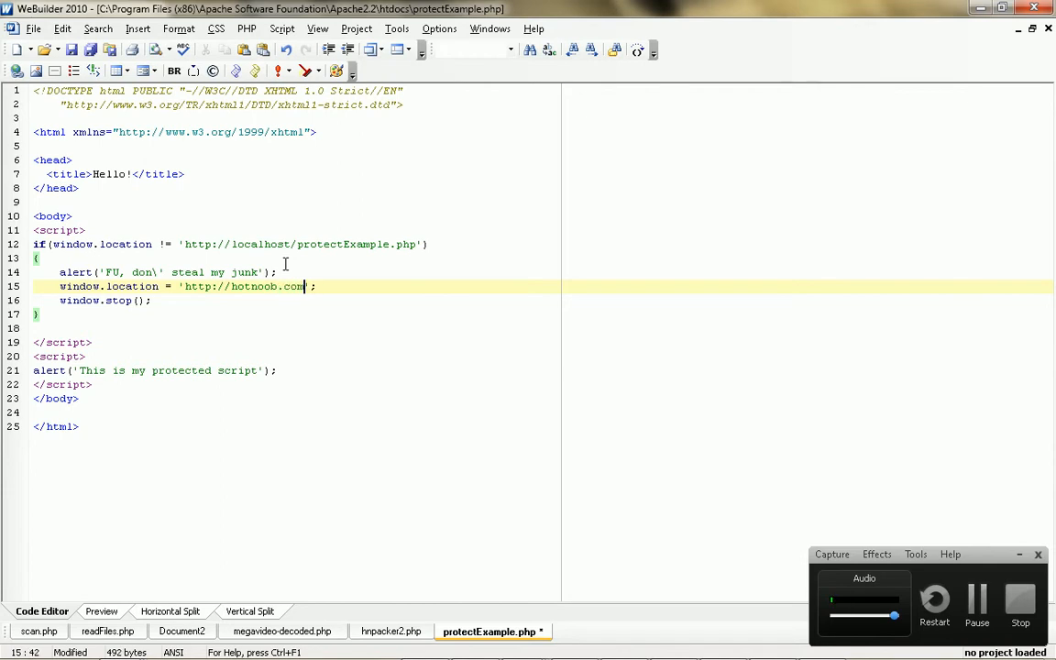
key(alt+tab)
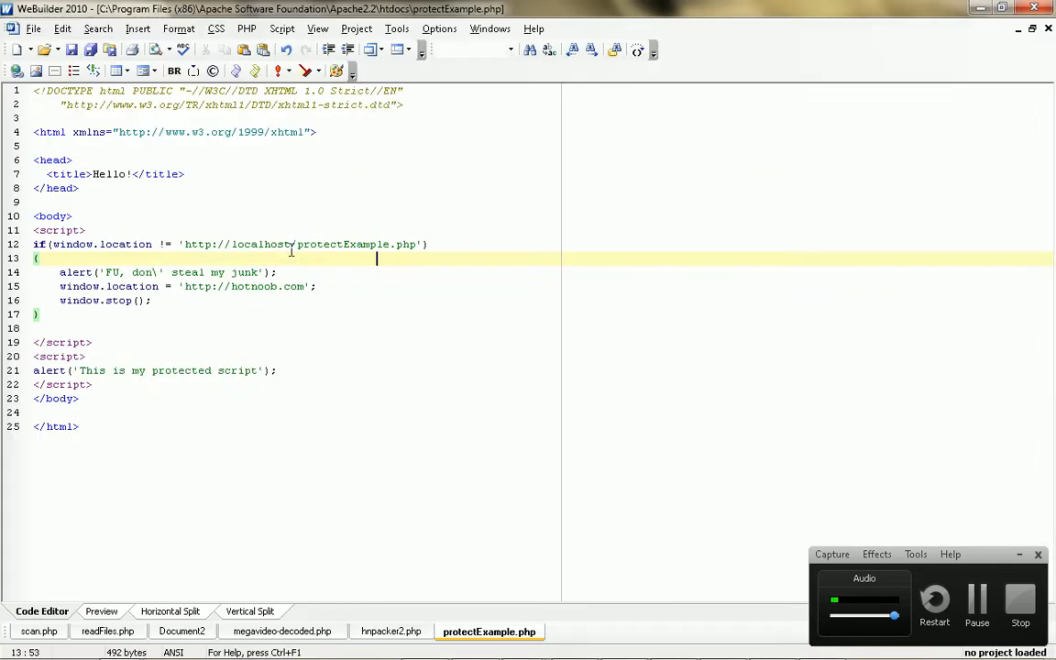
click(184, 244)
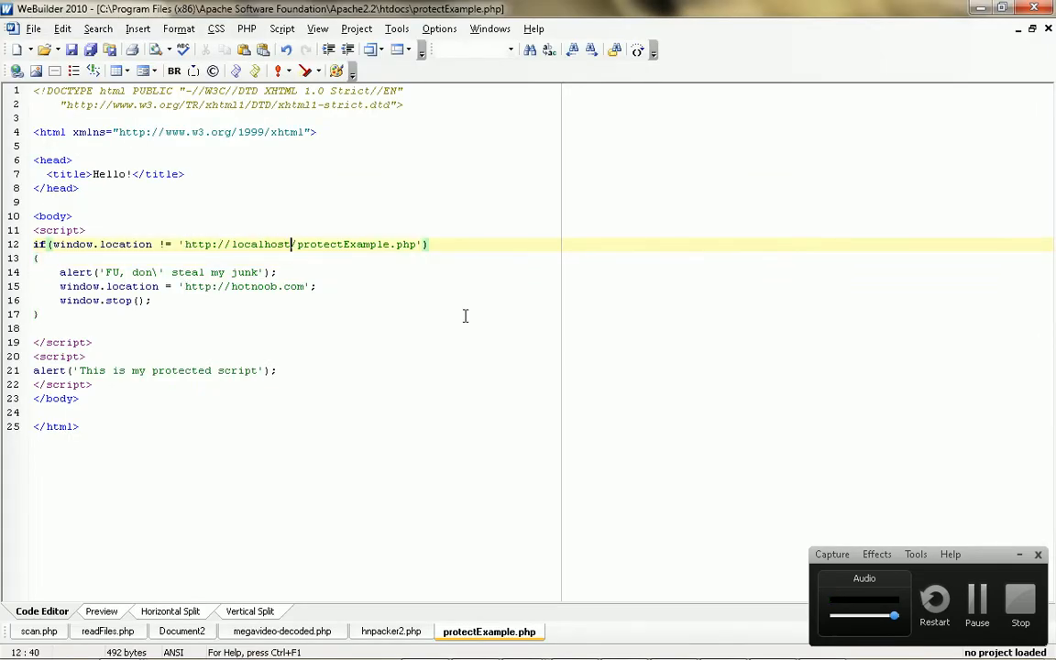
key(alt+tab)
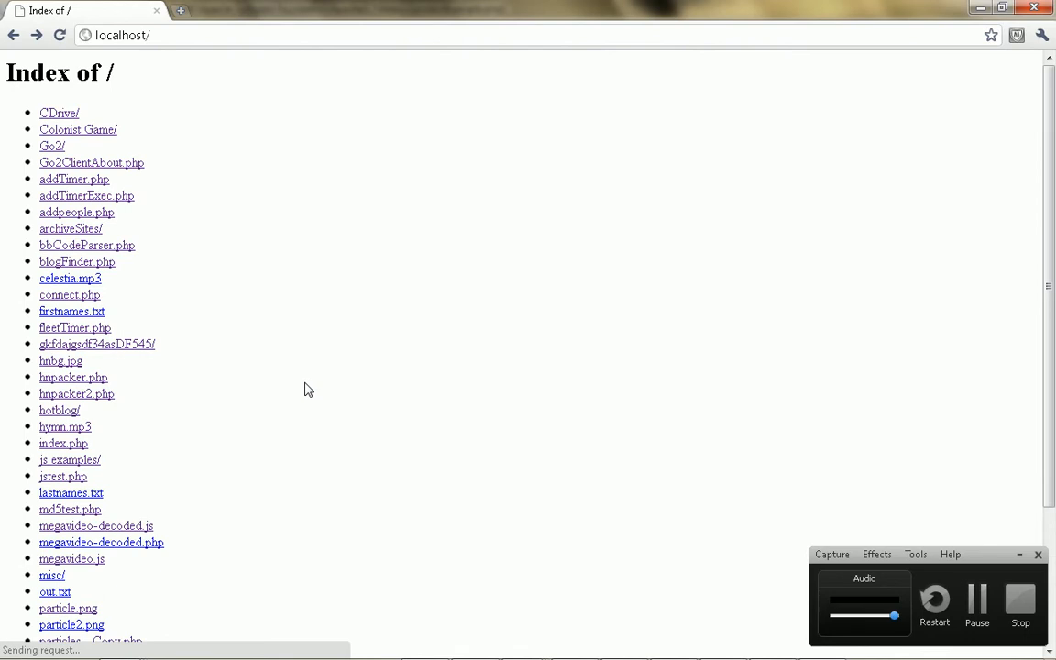
Step: Open protectExample.php from the localhost listing, triggering the 'FU, don't steal my junk' alert
scroll(down, 3)
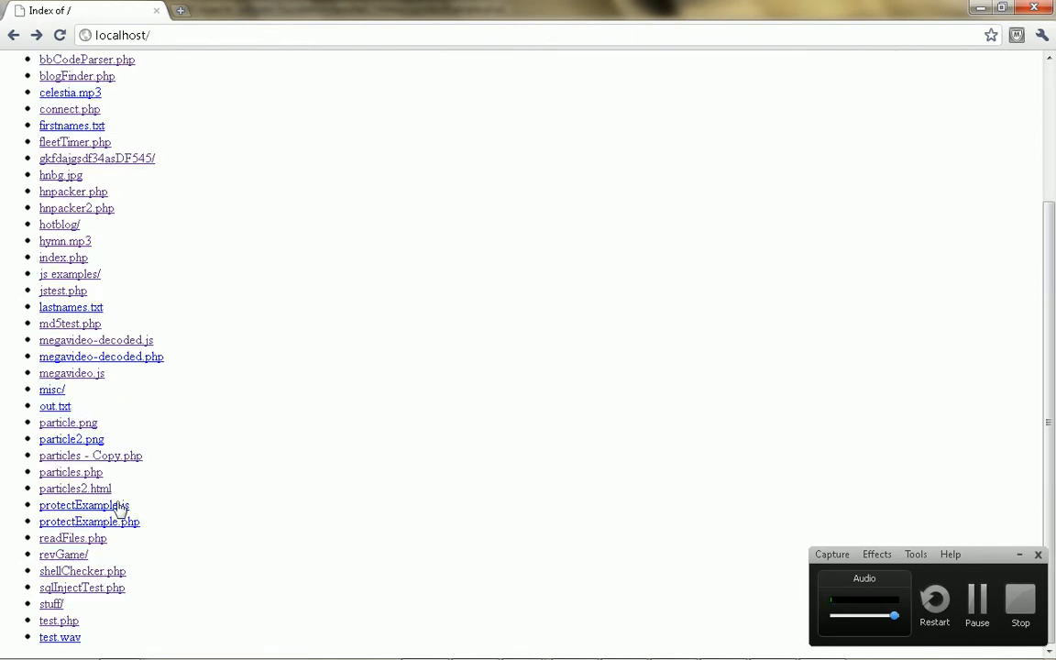
click(89, 522)
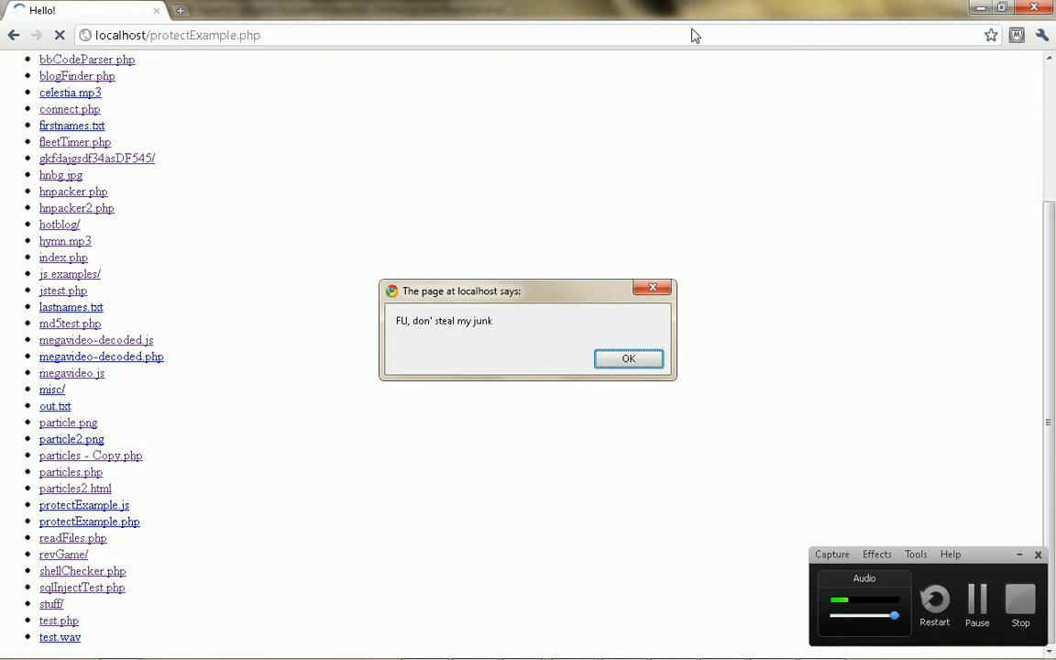
mouse_move(579, 318)
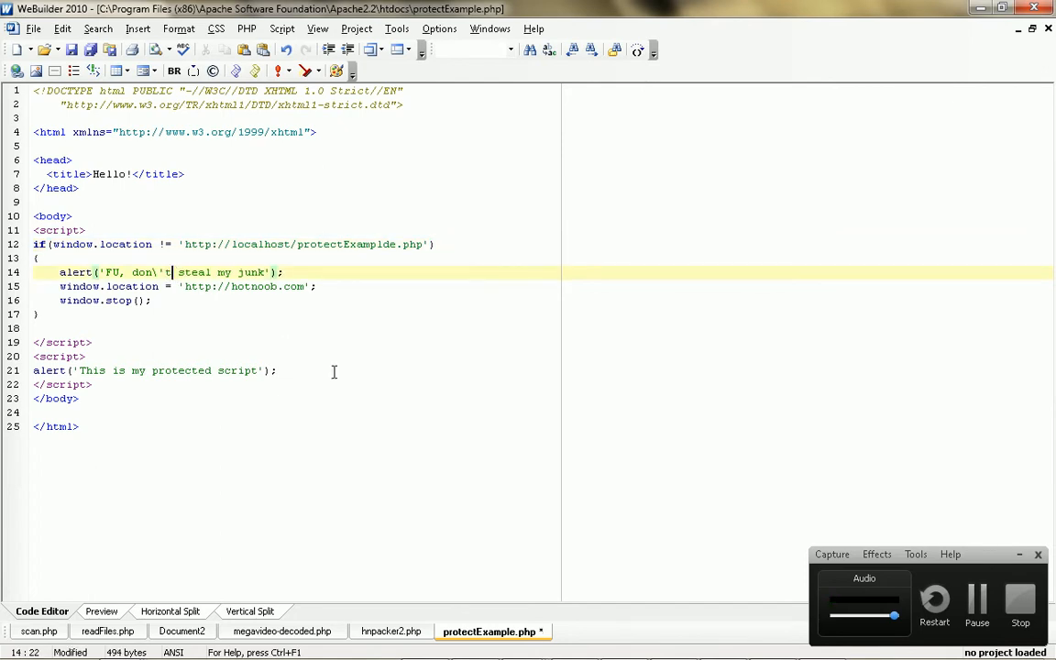
Step: Delete the hotnoob.com redirect line, keeping the alert and window.stop(), and save
click(101, 612)
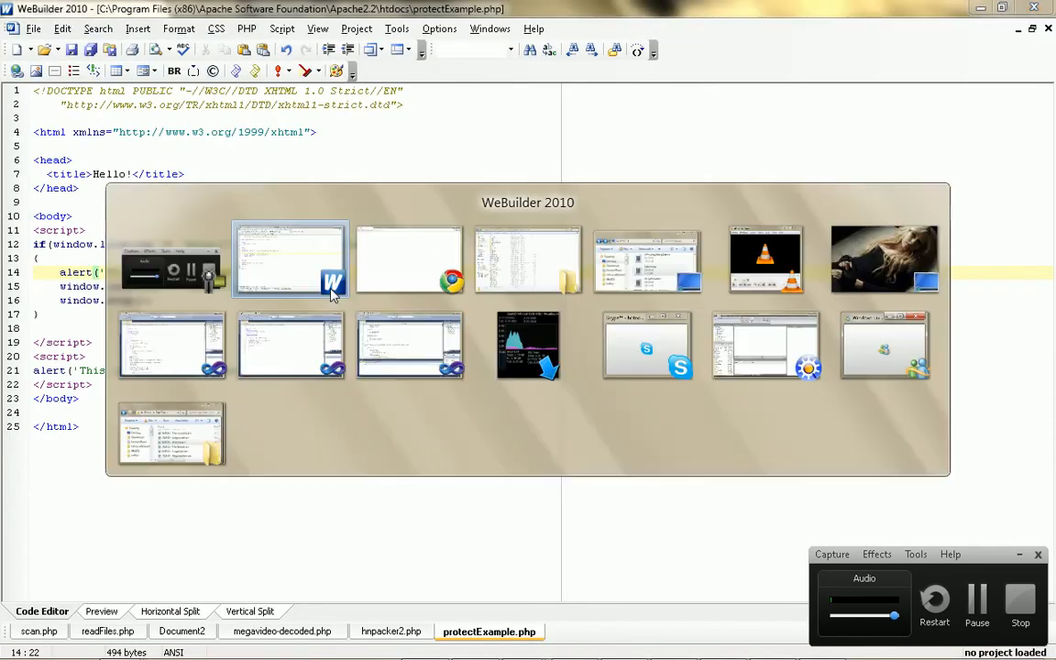
click(407, 259)
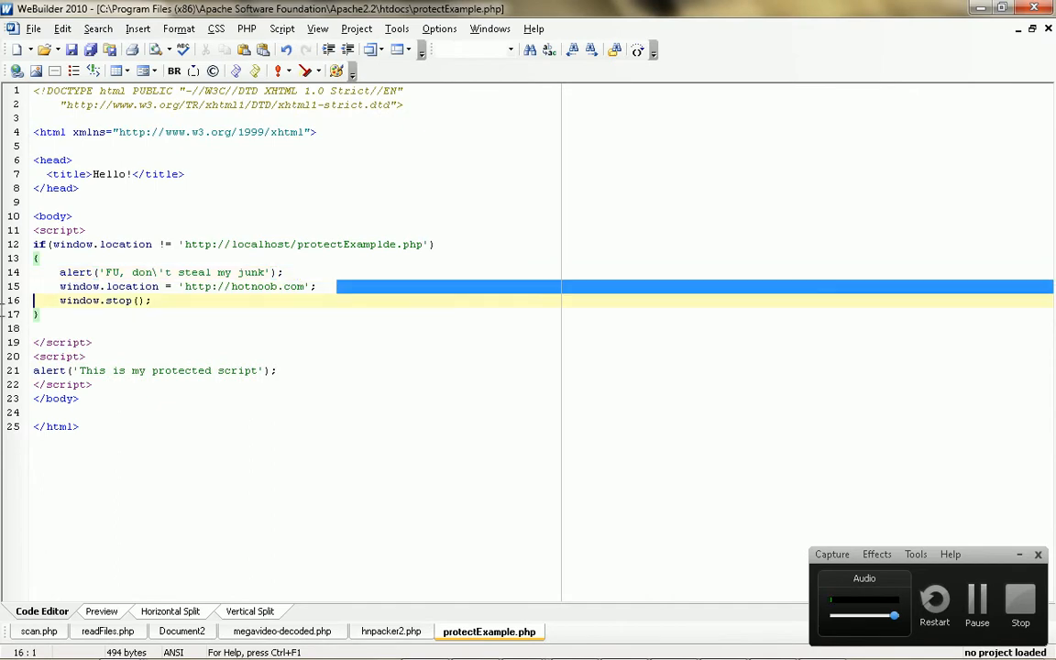
click(190, 272)
text(//)
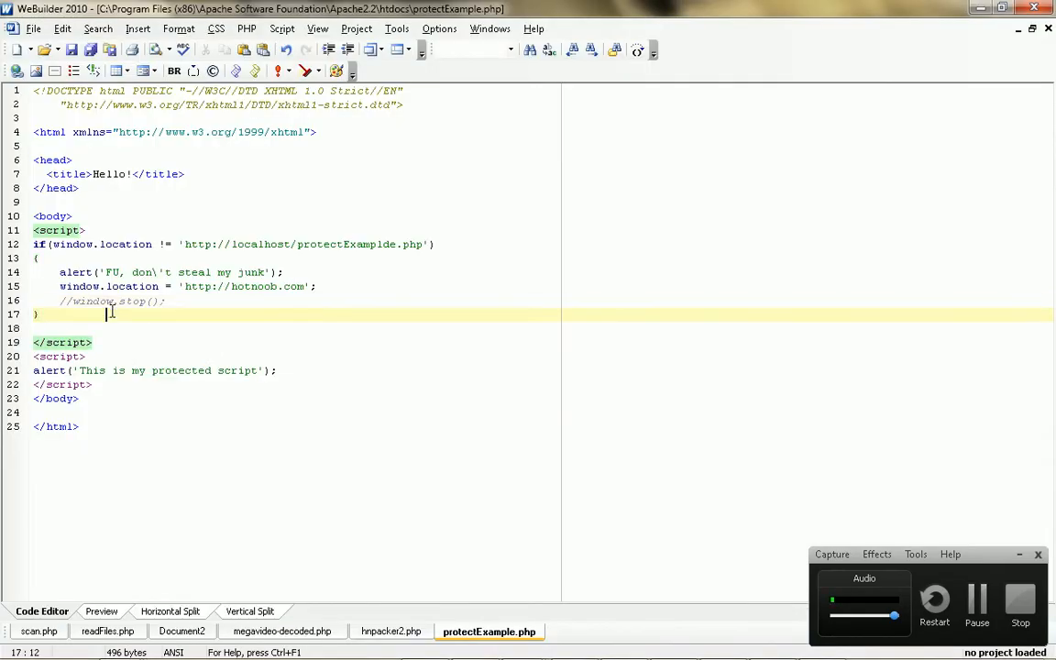
key(Backspace)
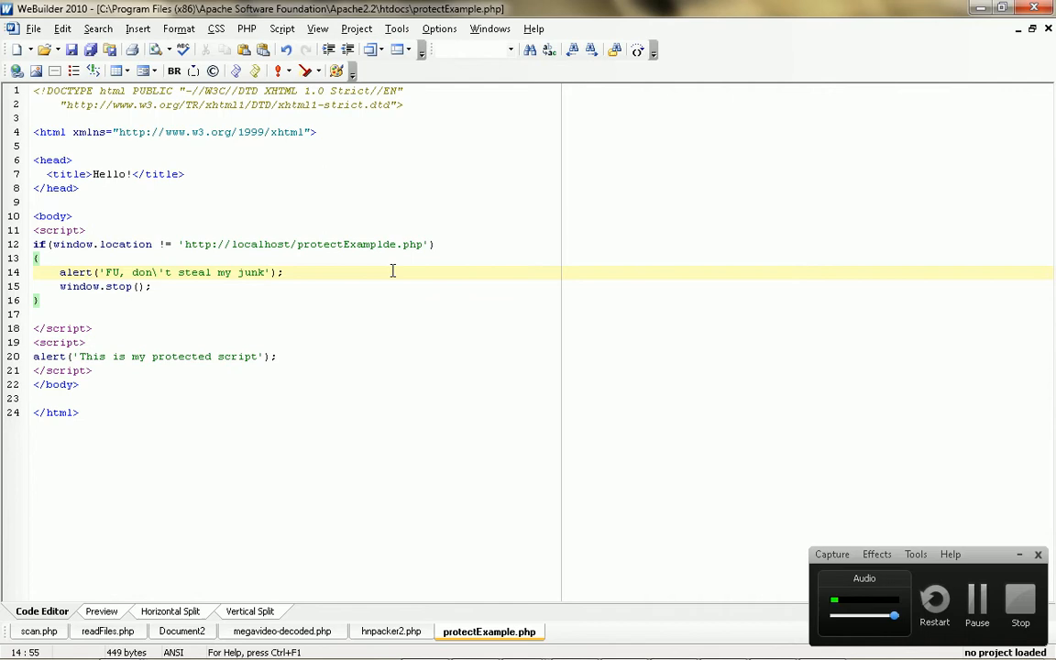
click(399, 257)
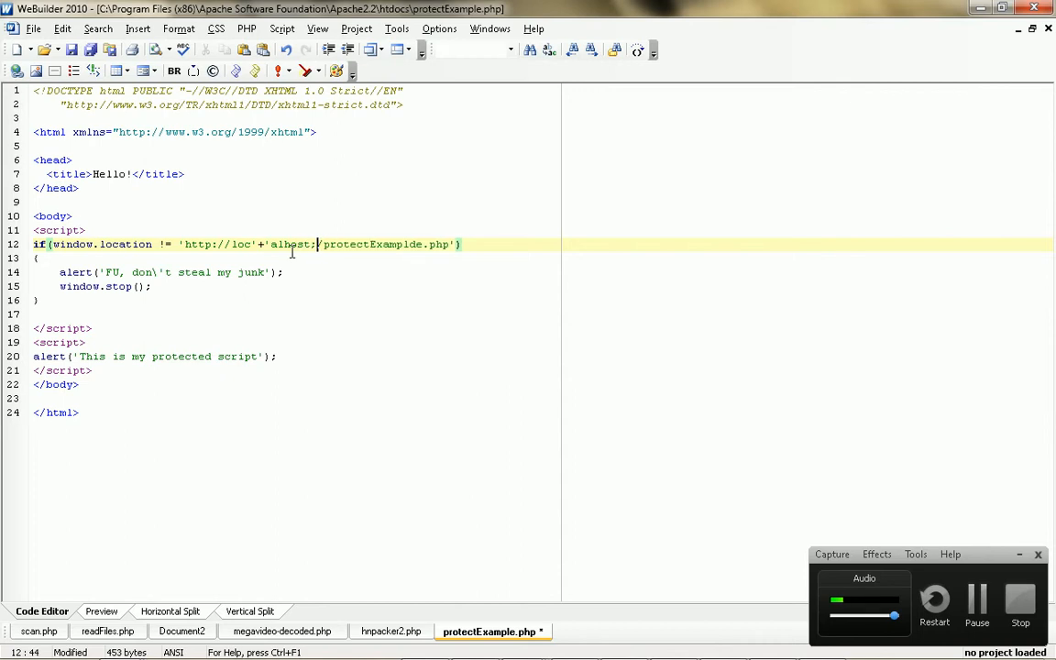
text(+'/)
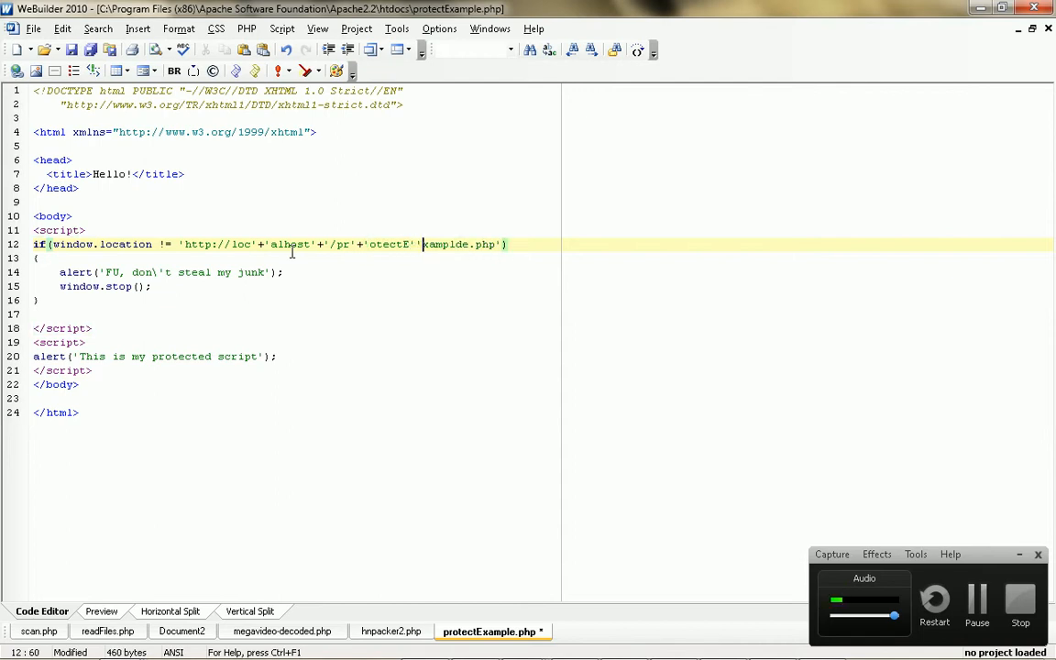
text(.)
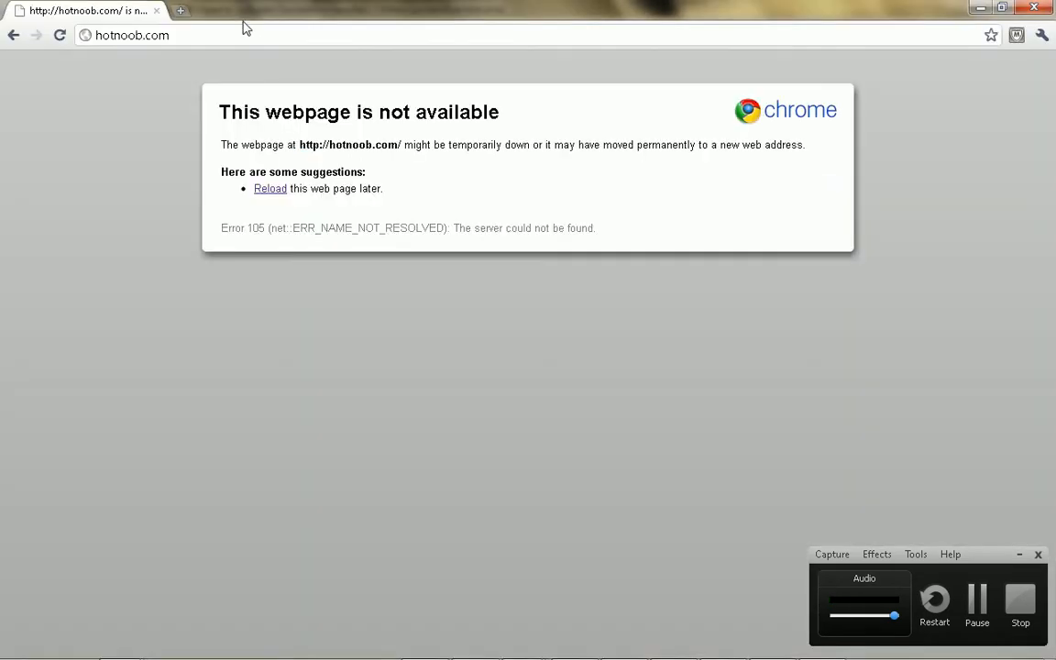
Step: Load hnpacker2.php from the localhost listing and paste in the location-check script
click(133, 34)
text(localhost/)
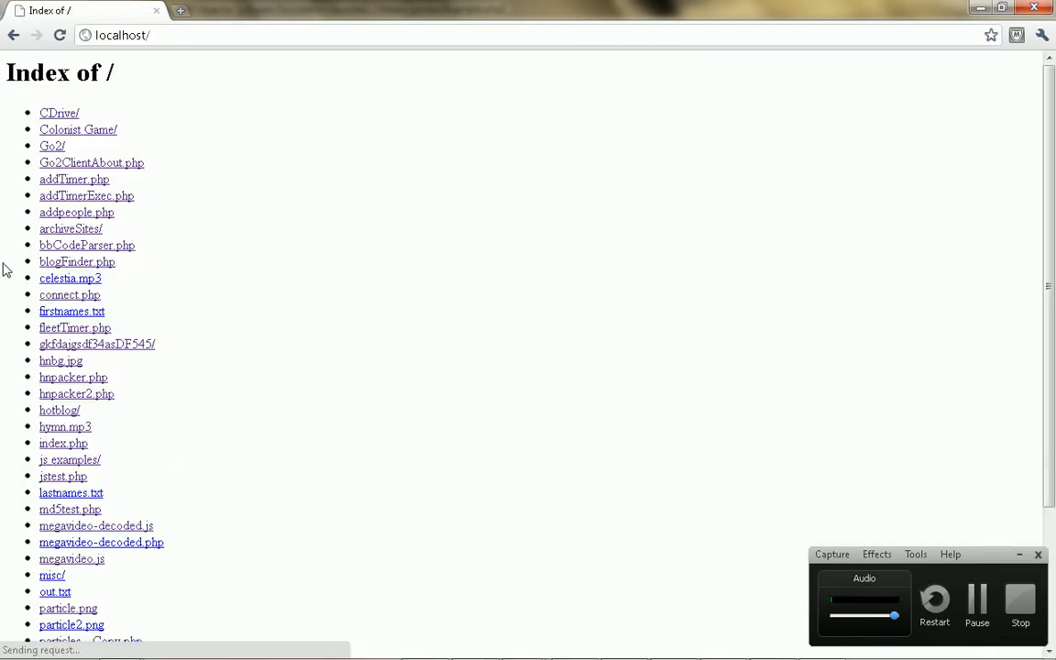
scroll(down, 3)
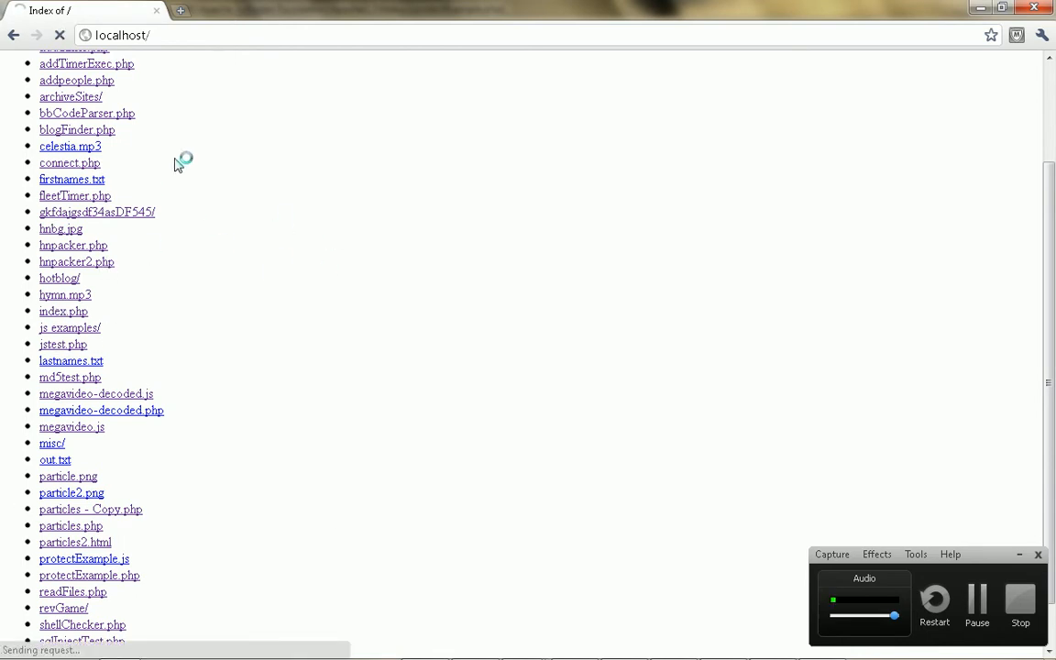
click(76, 261)
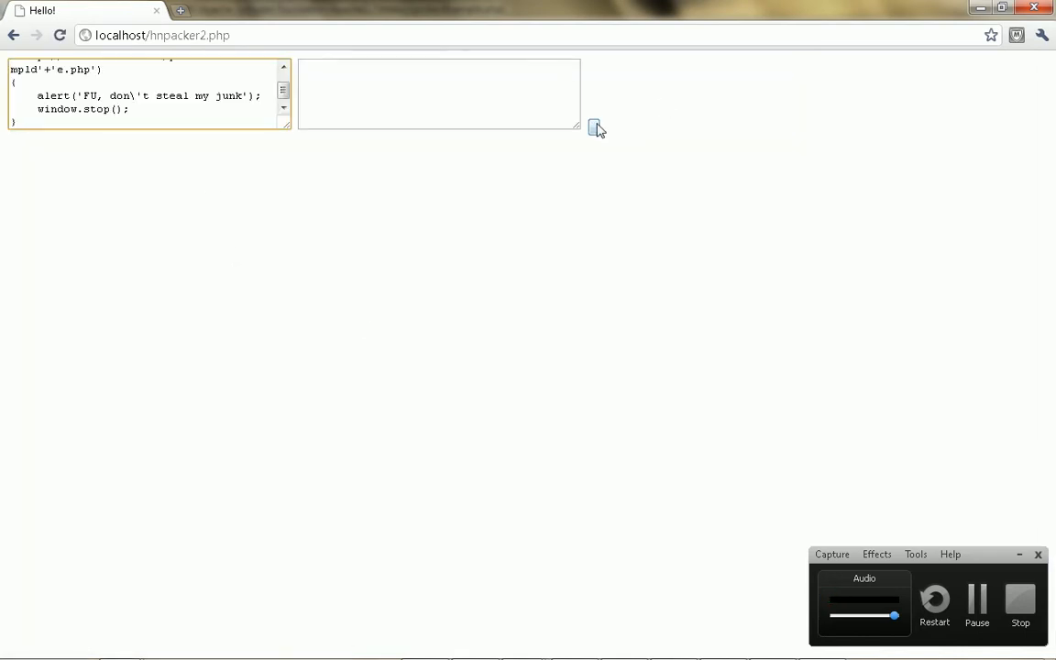
click(594, 127)
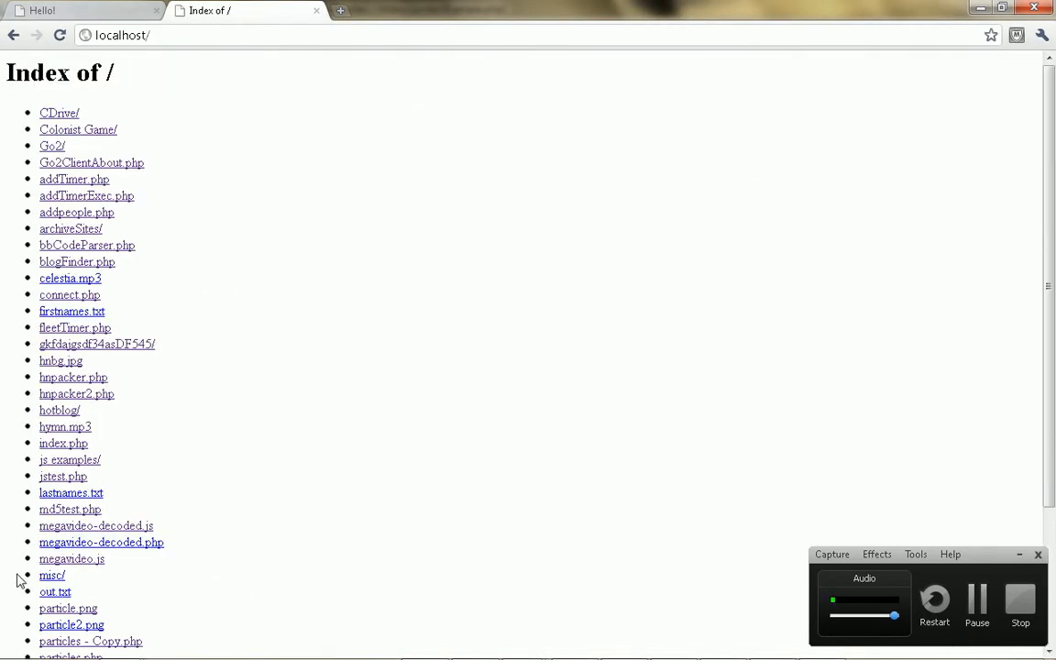
Step: Load protectExample.php and dismiss its 'This is my protected script' alert
scroll(down, 3)
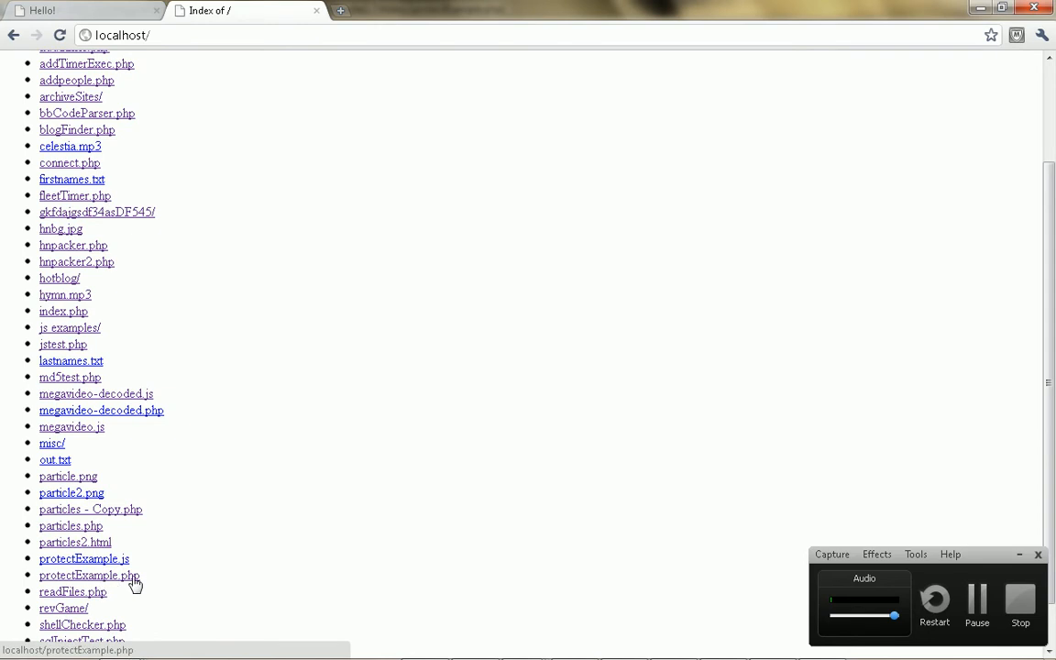
click(89, 574)
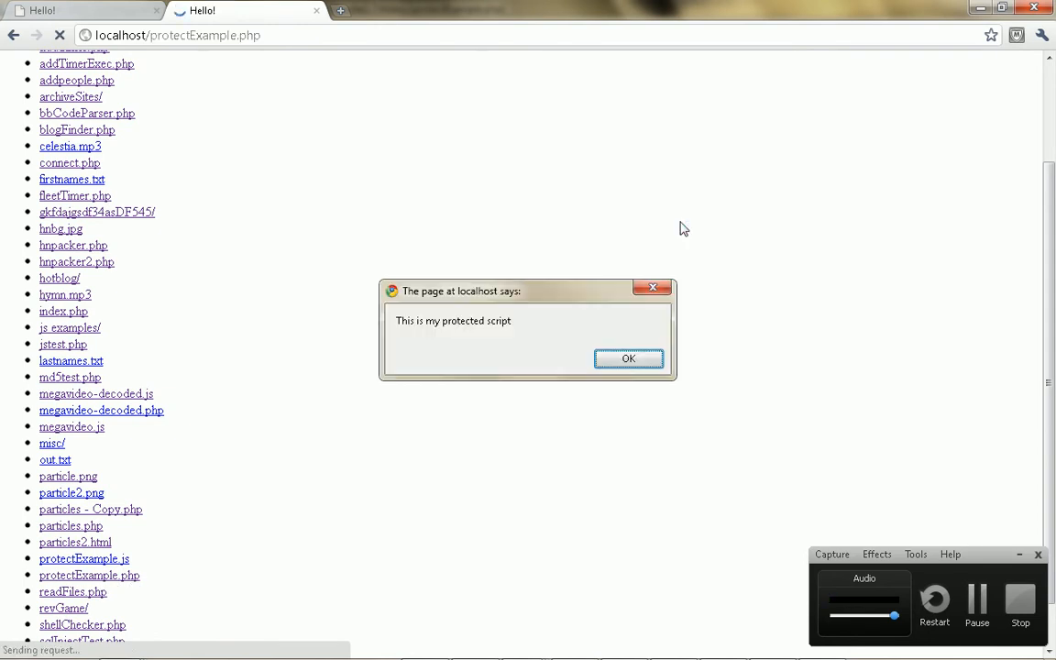
click(628, 358)
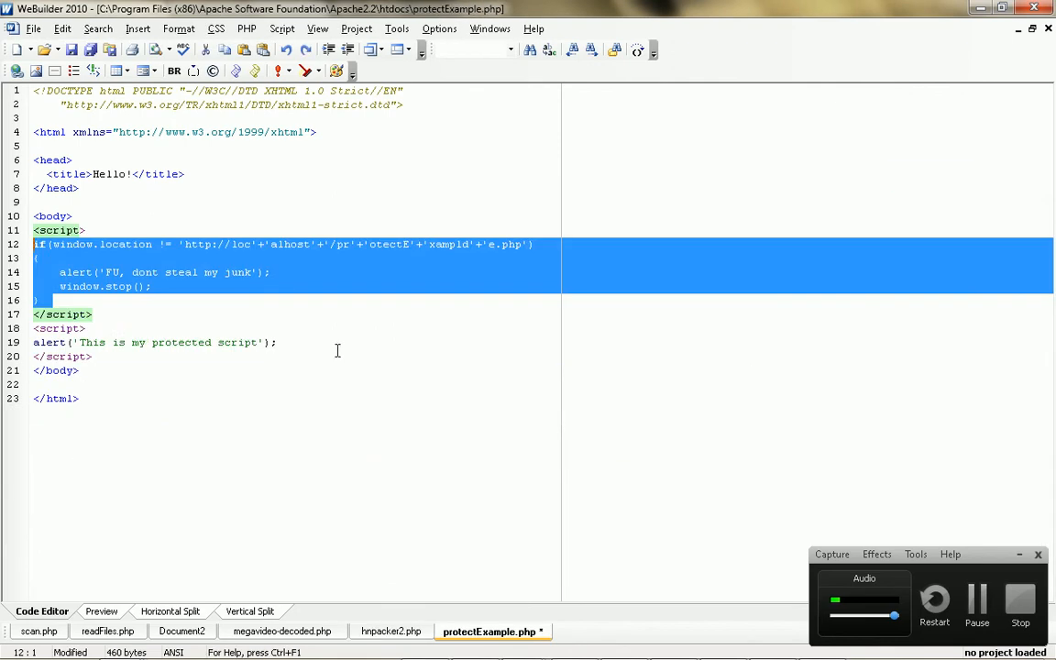
Step: Pack the copied location check and save it over the original if block
key(alt+tab)
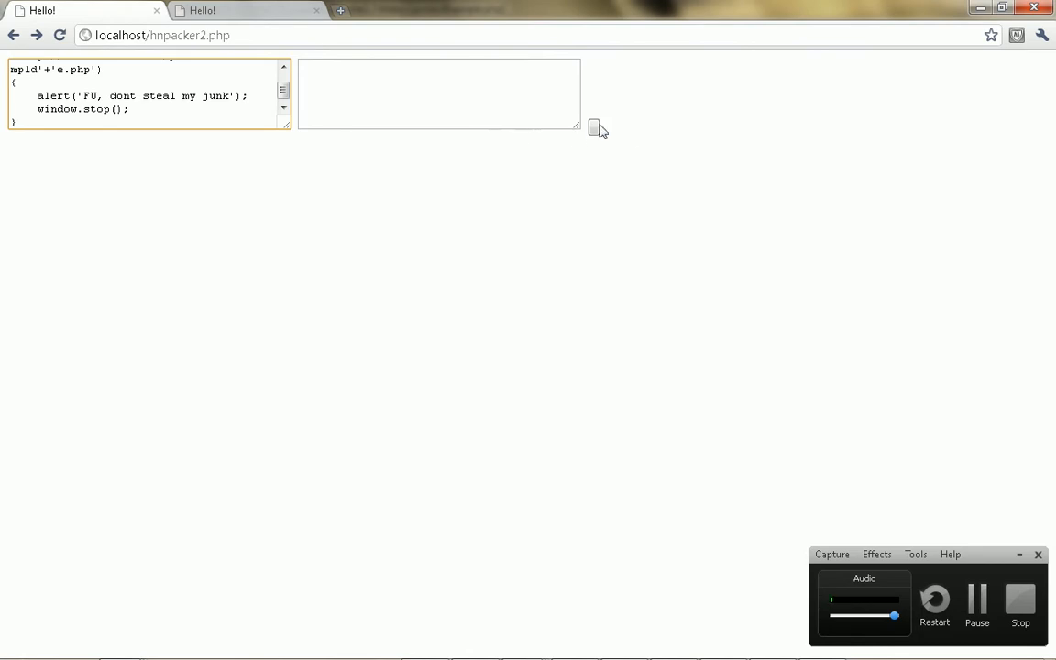
click(594, 127)
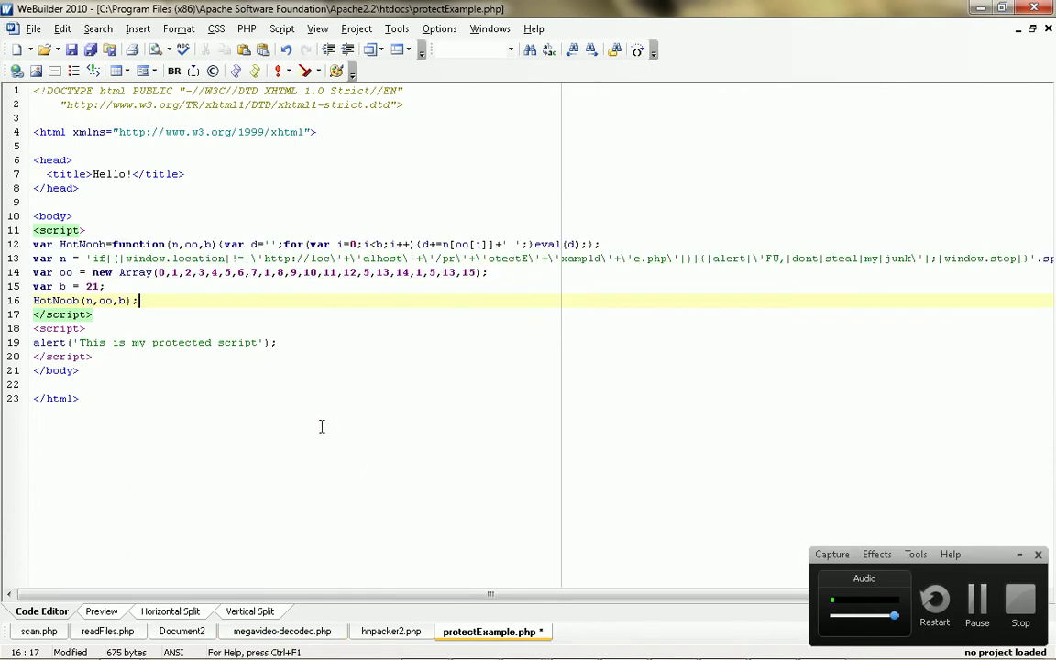
key(alt+tab)
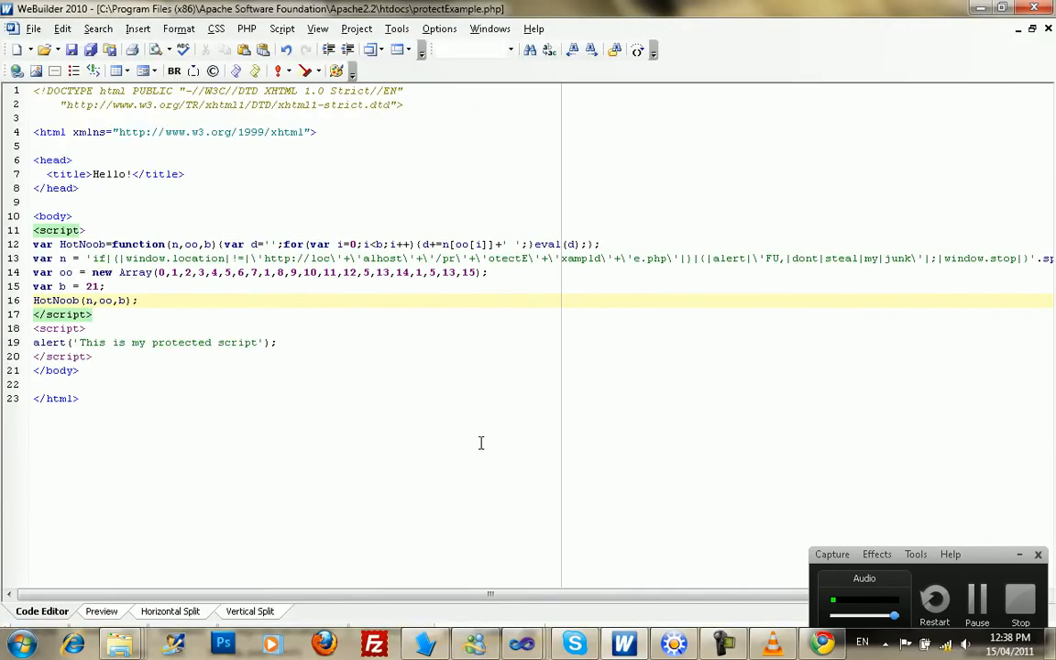
Step: Remove the alert(data) and alert(script) debugging lines from hnpacker2.php and save
click(391, 631)
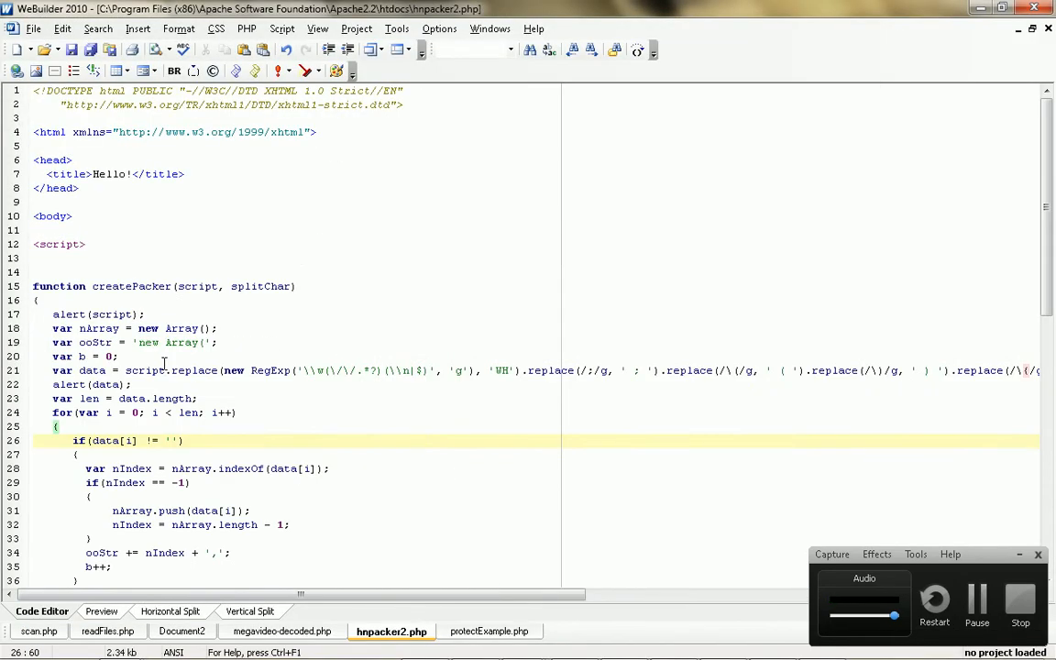
key(Delete)
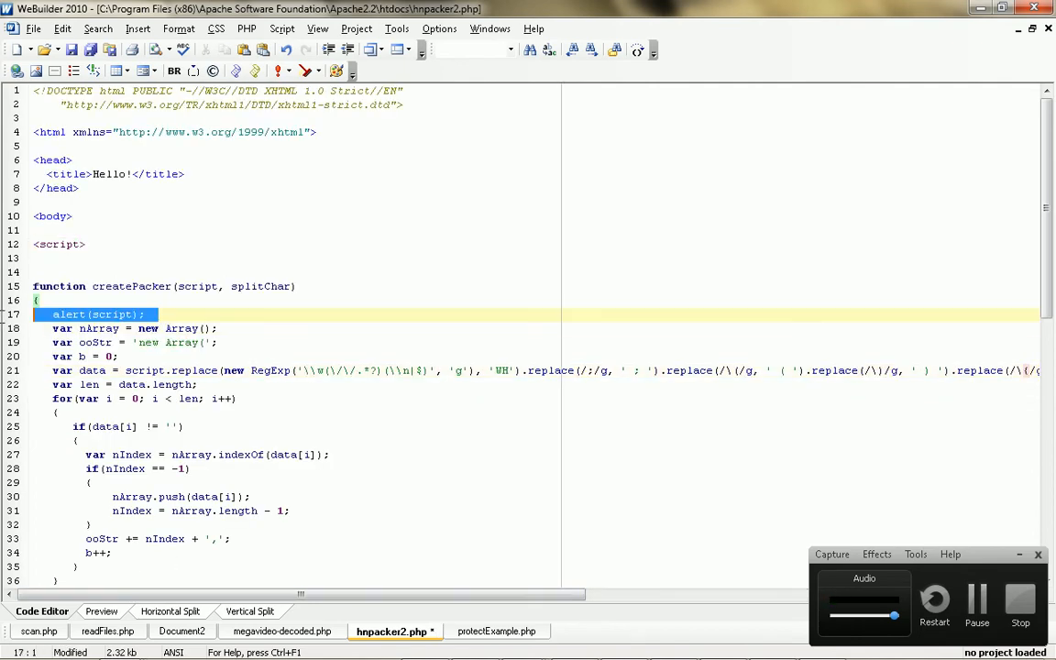
key(alt+tab)
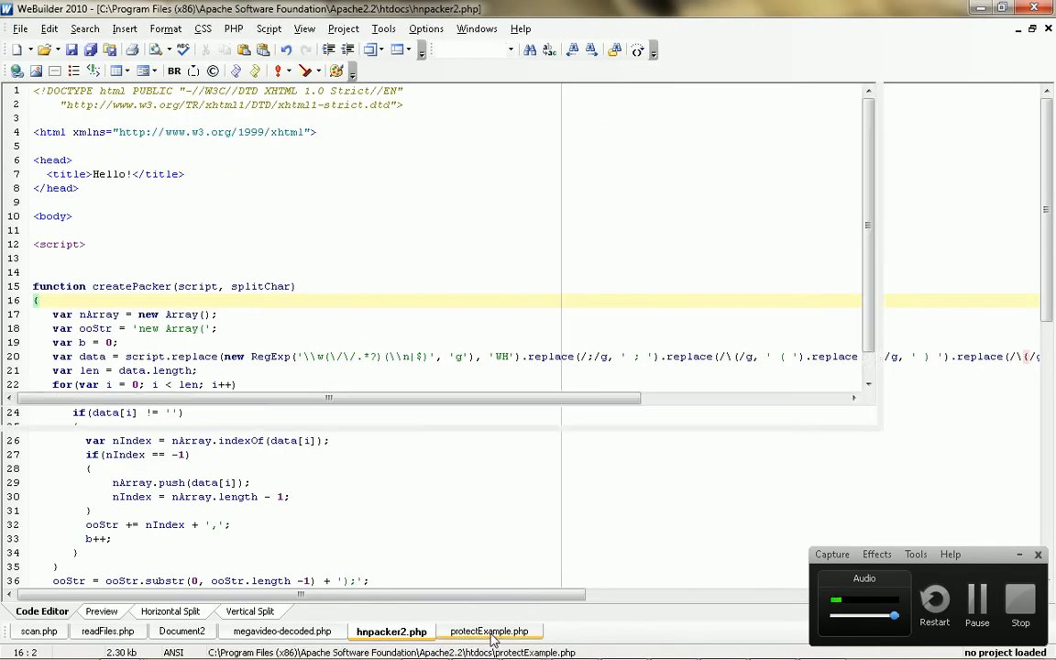
Step: Re-pack the selected check script into 355 characters and dismiss the output alert
click(489, 630)
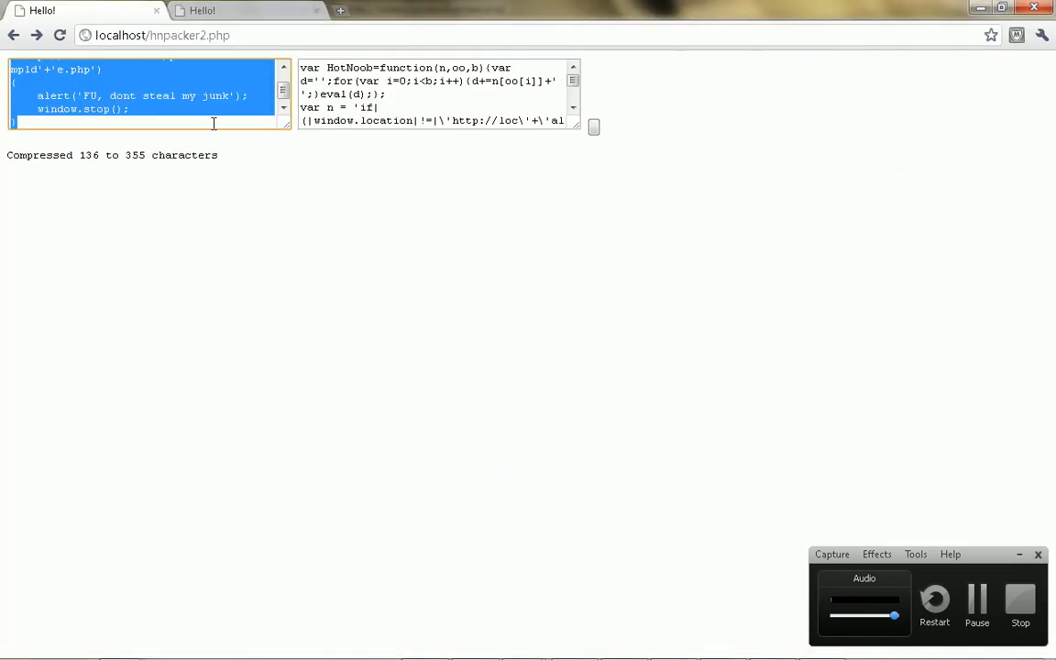
click(593, 126)
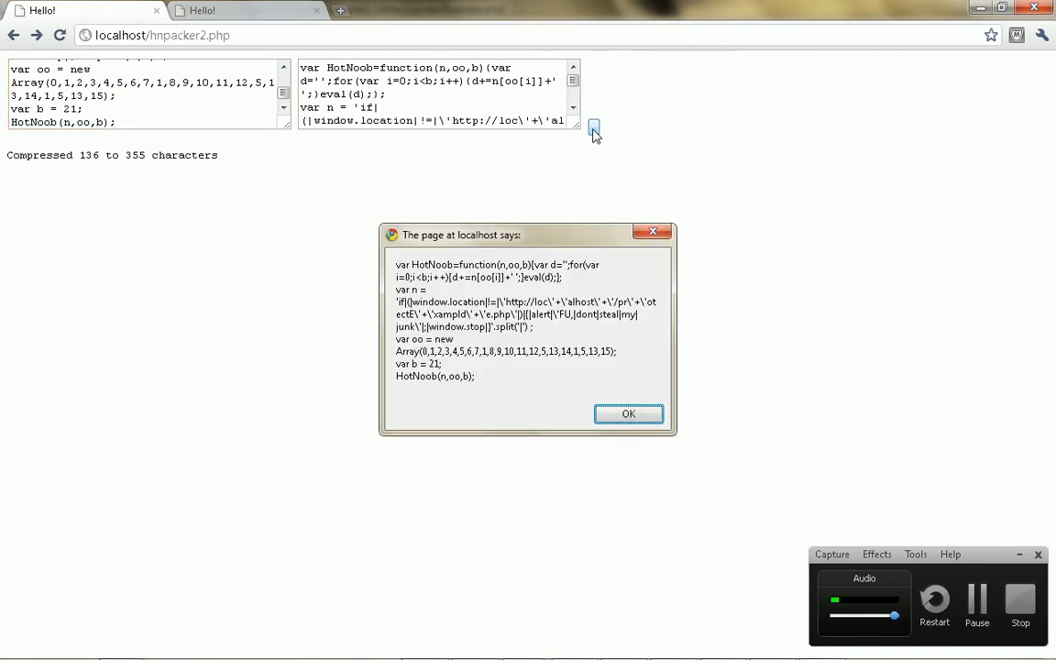
click(628, 414)
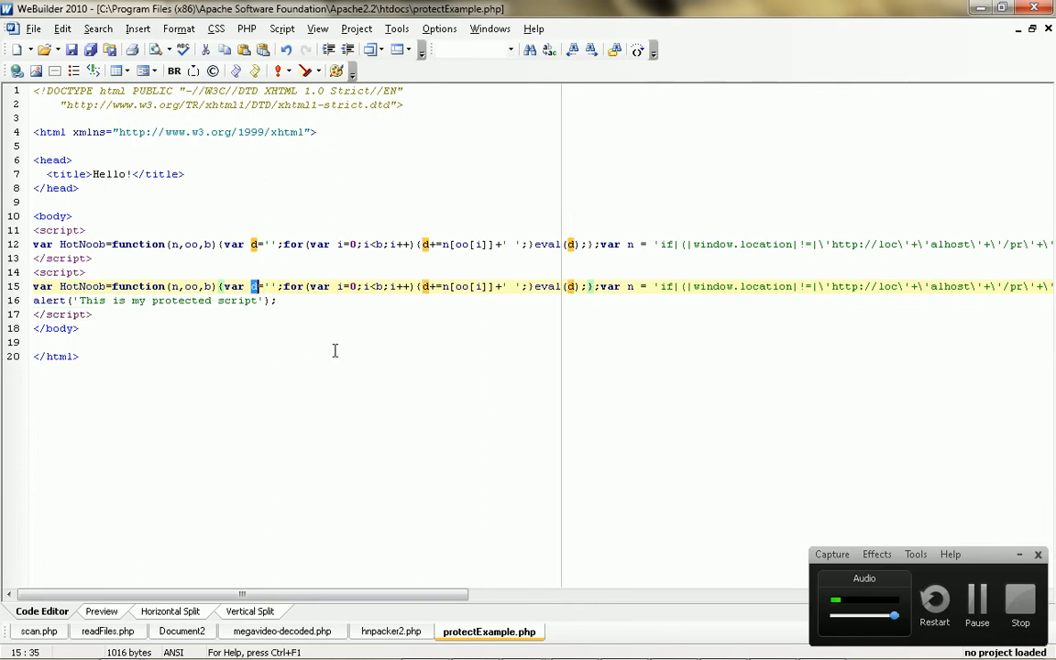
click(376, 301)
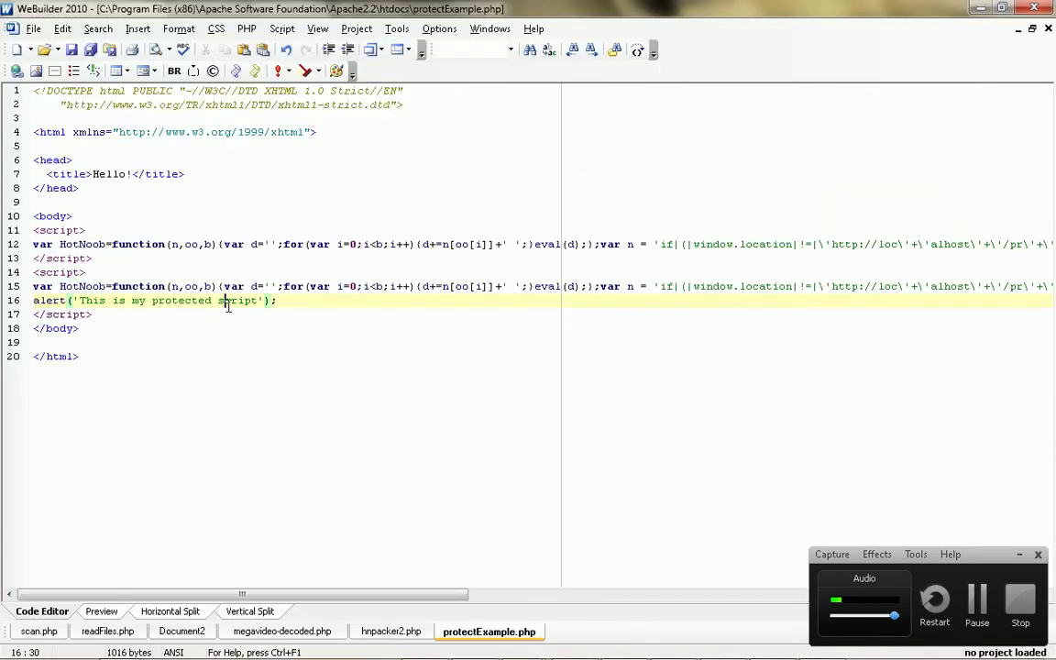
click(136, 244)
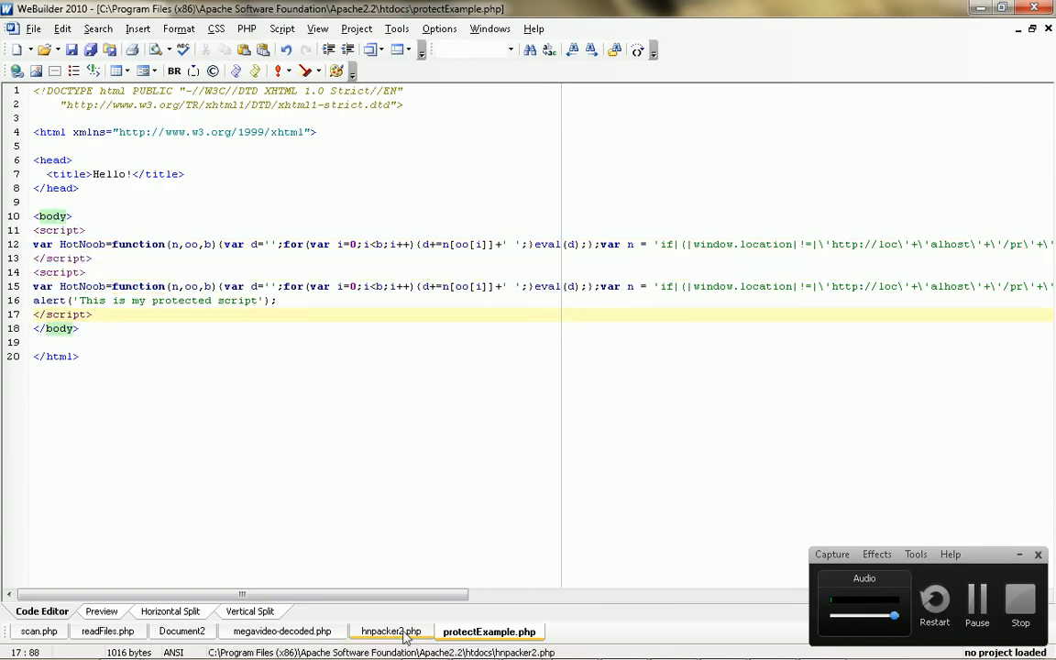
scroll(right, 3)
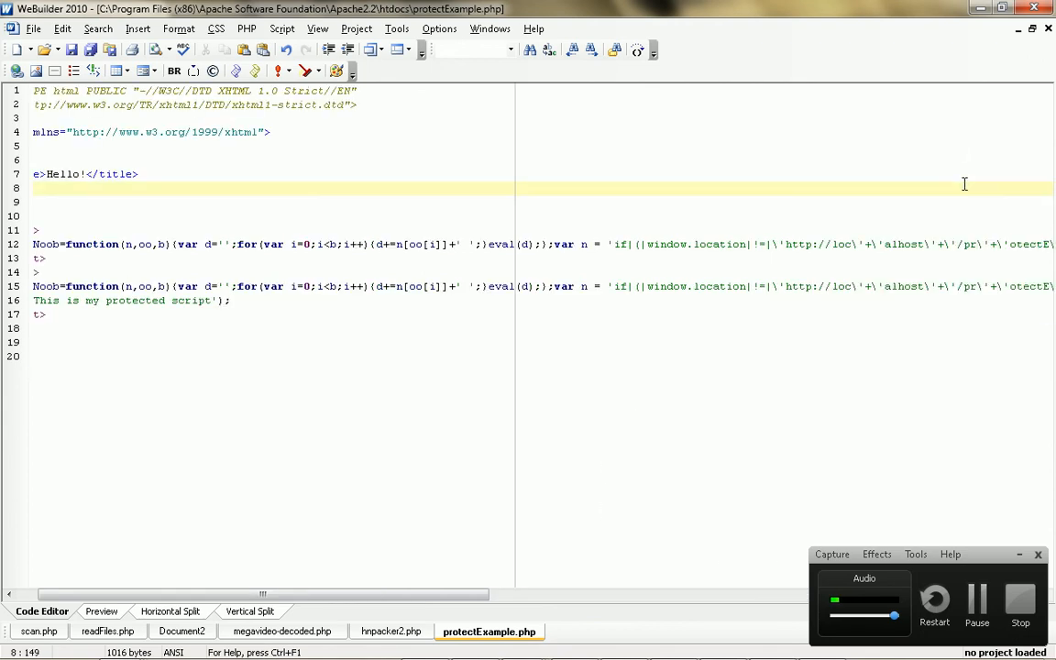
mouse_move(939, 513)
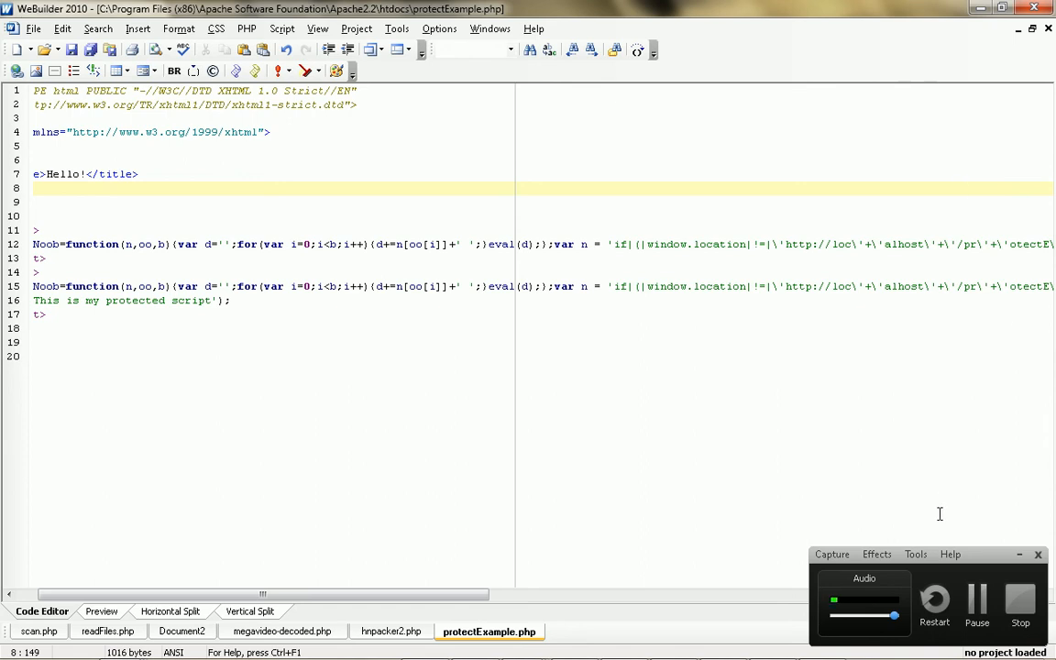